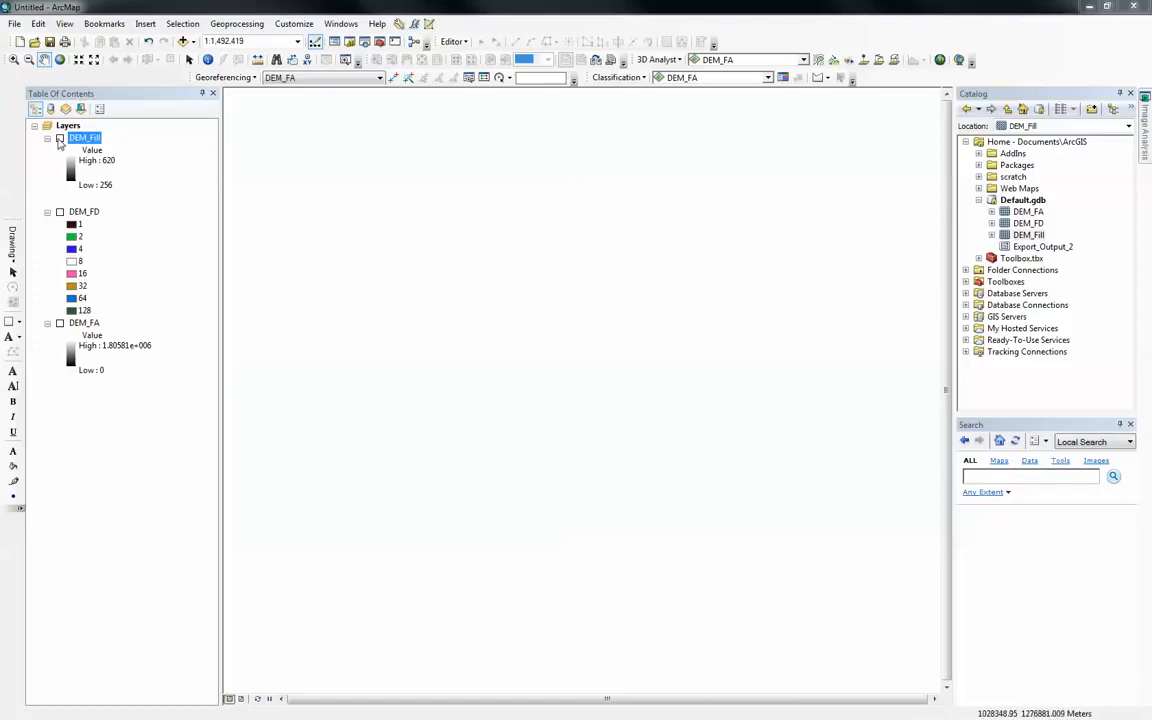
Step: Toggle DEM_Fill visibility and display the DEM_FA flow accumulation layer on the map
click(60, 138)
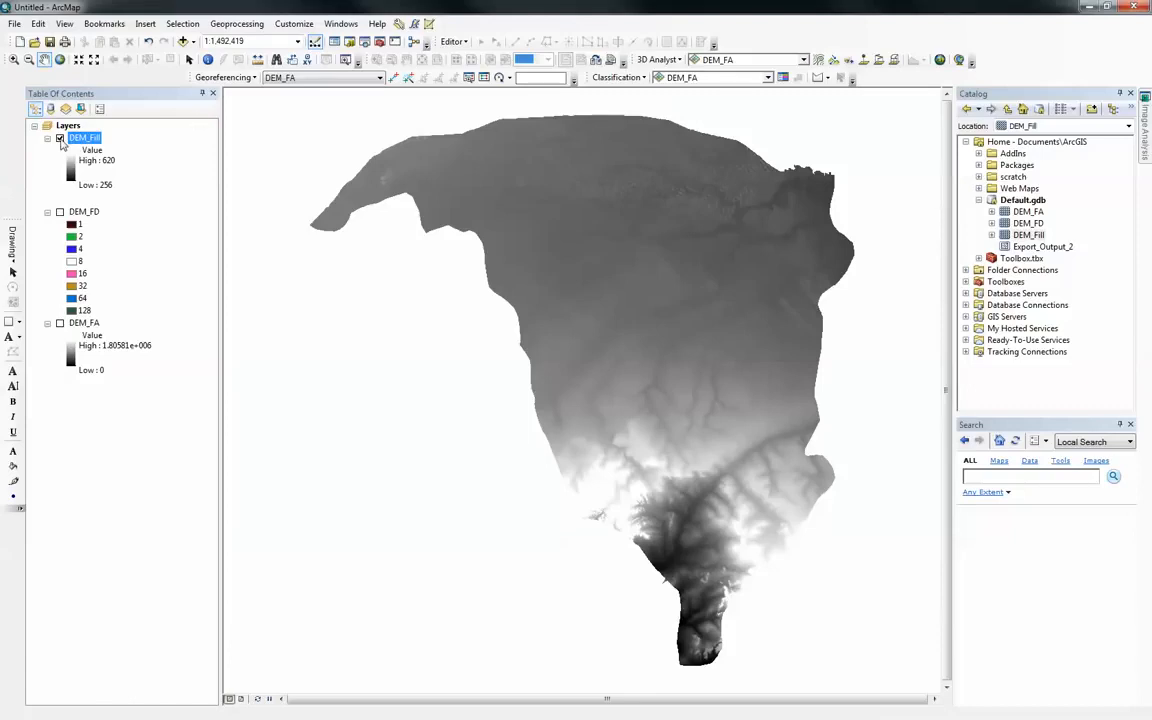
mouse_move(632, 324)
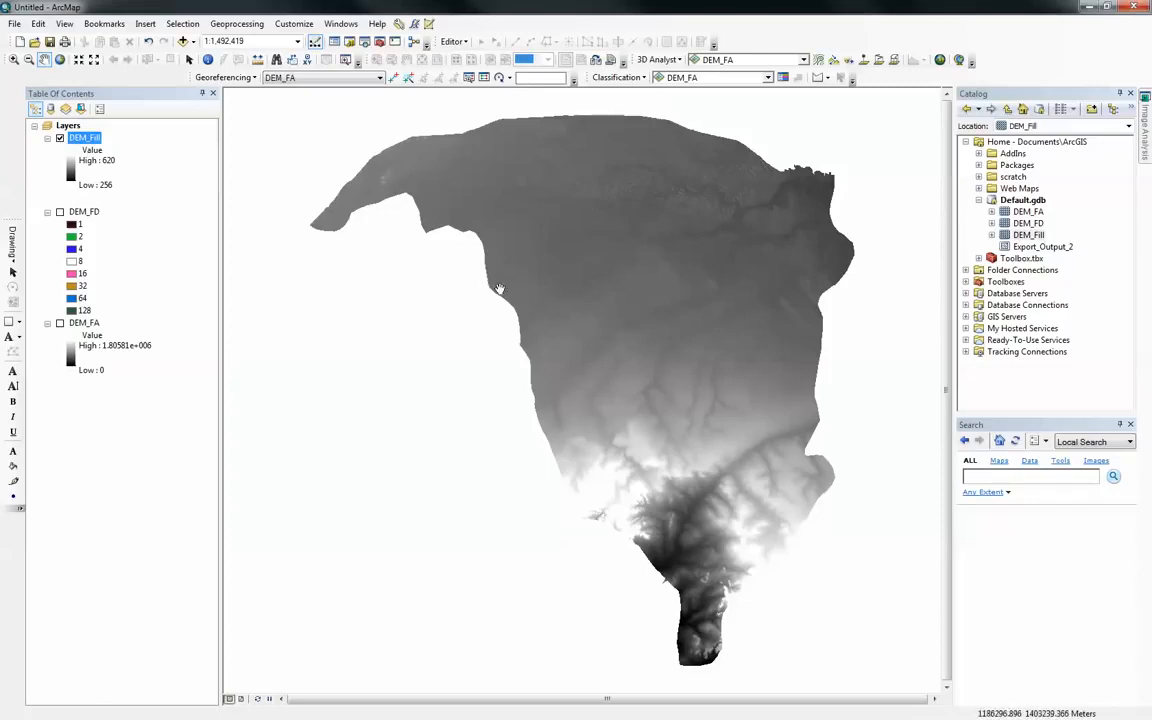
mouse_move(564, 272)
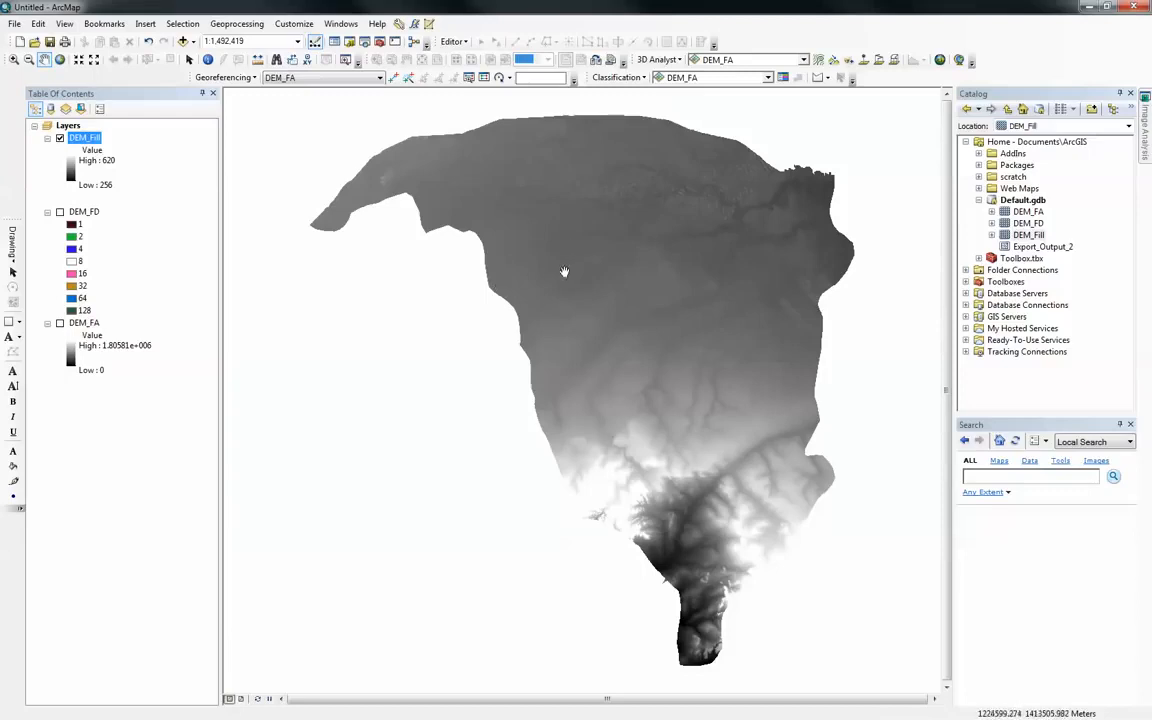
mouse_move(498, 248)
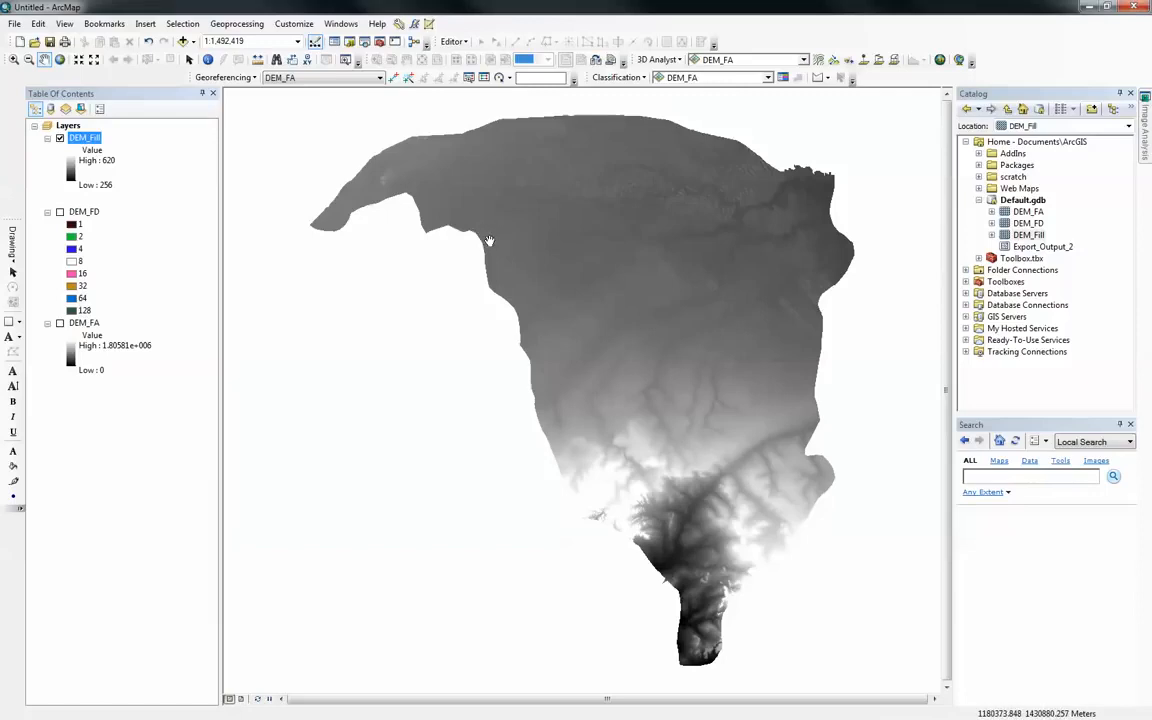
click(60, 136)
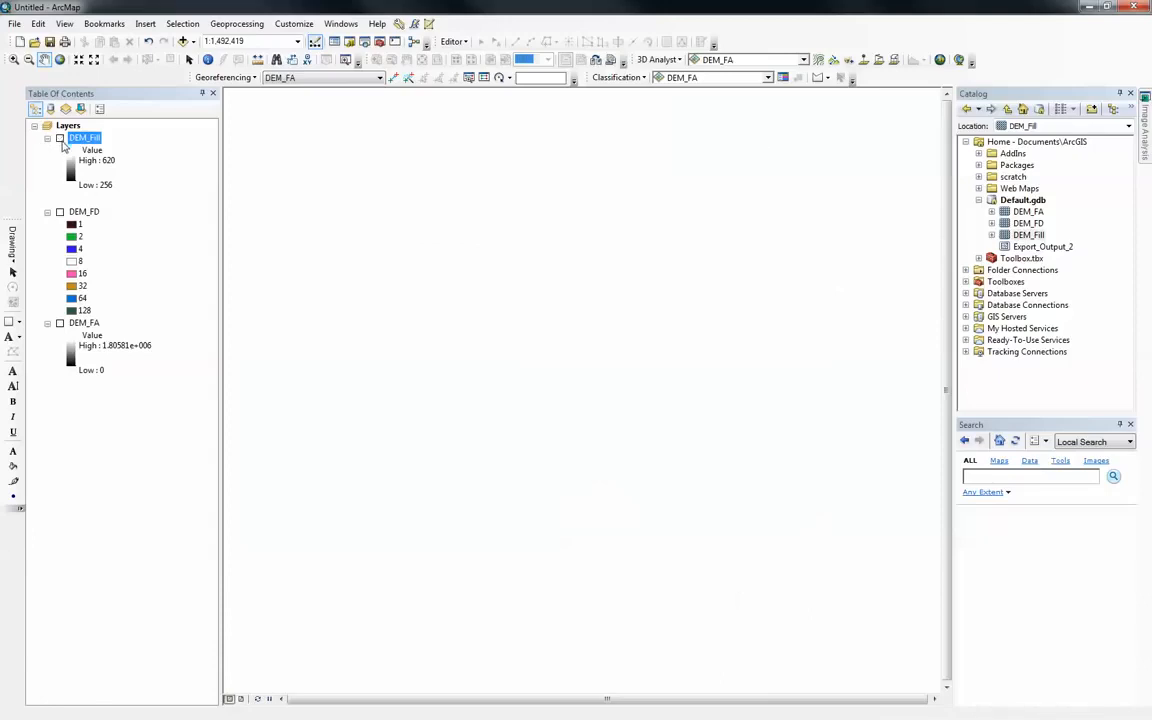
click(60, 212)
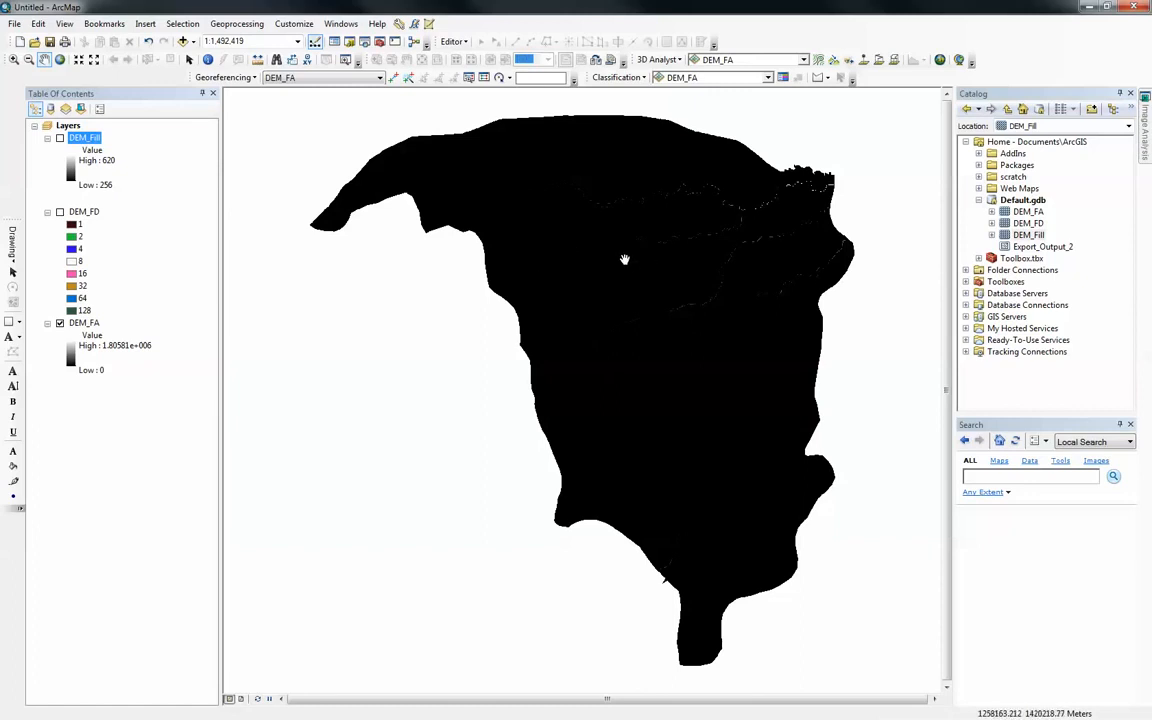
mouse_move(224, 272)
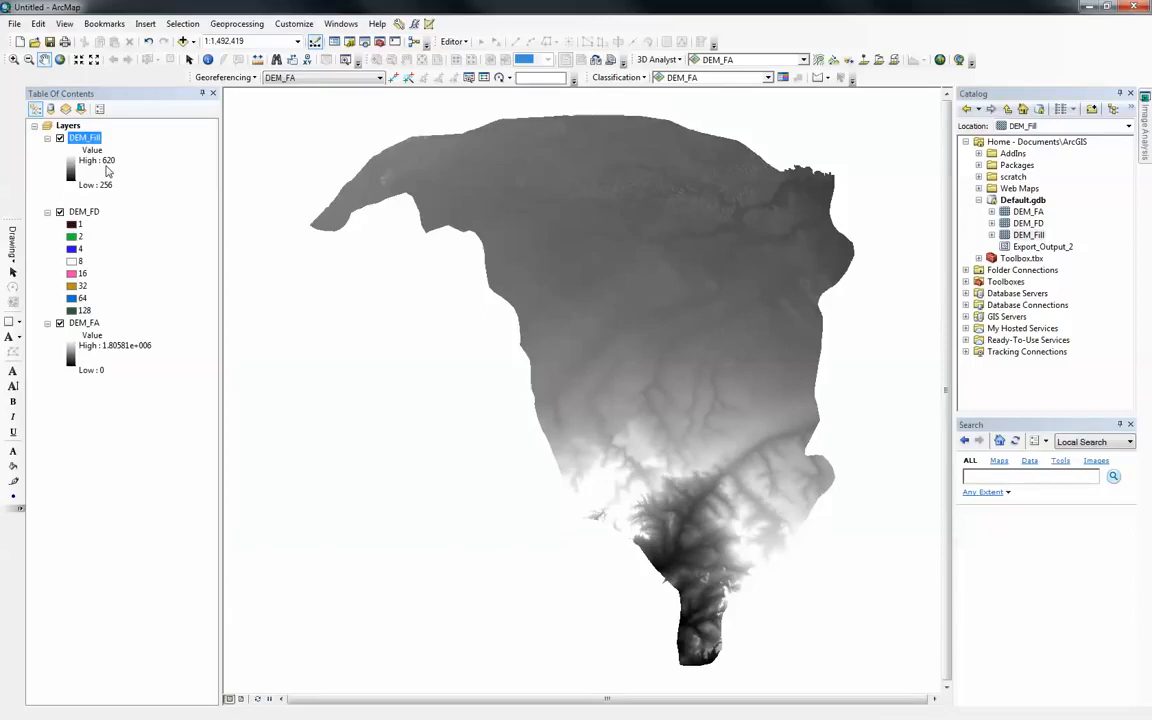
mouse_move(38, 294)
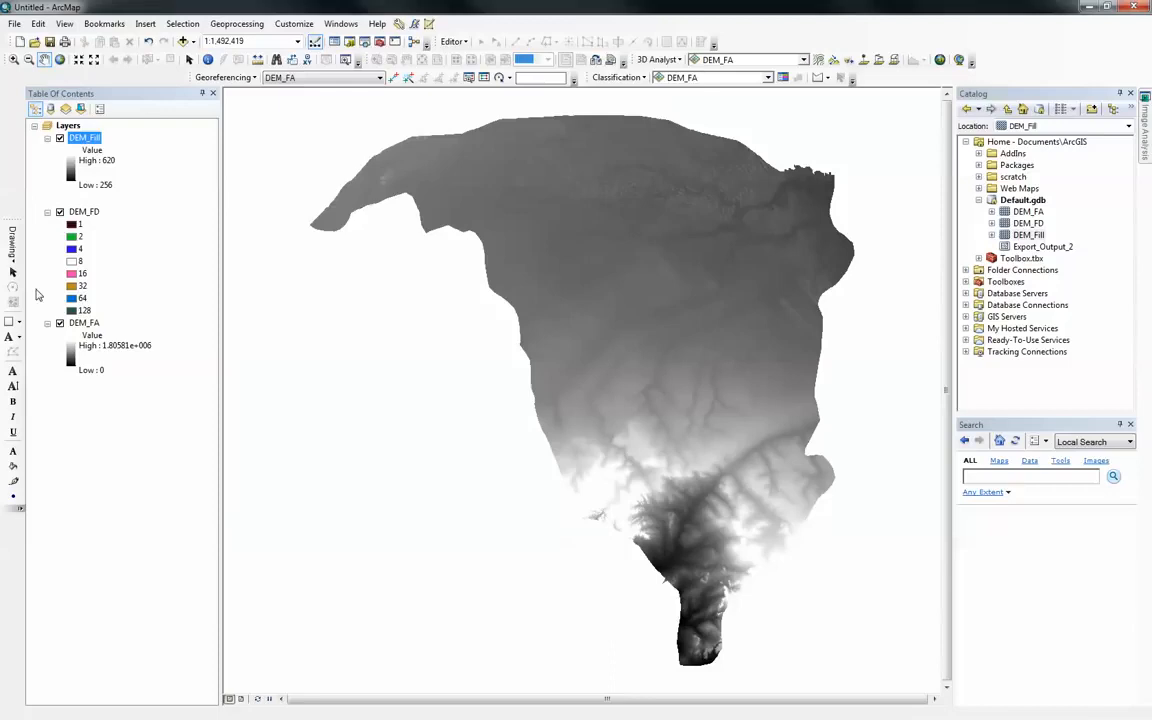
mouse_move(292, 252)
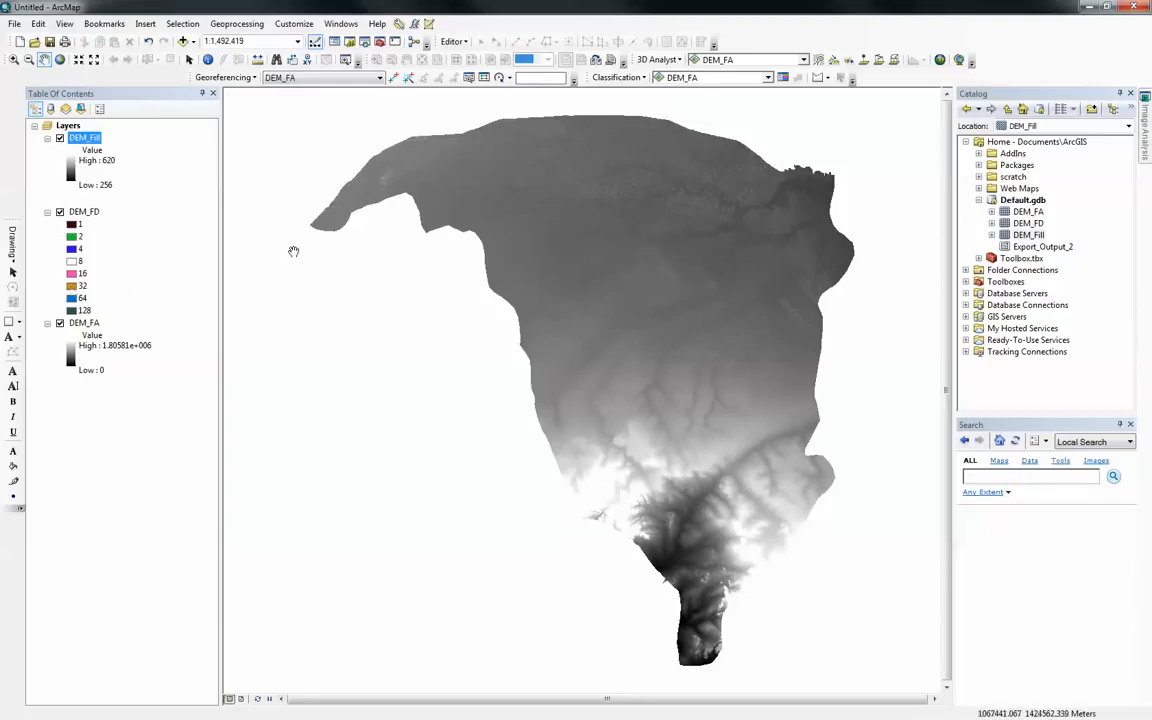
mouse_move(714, 356)
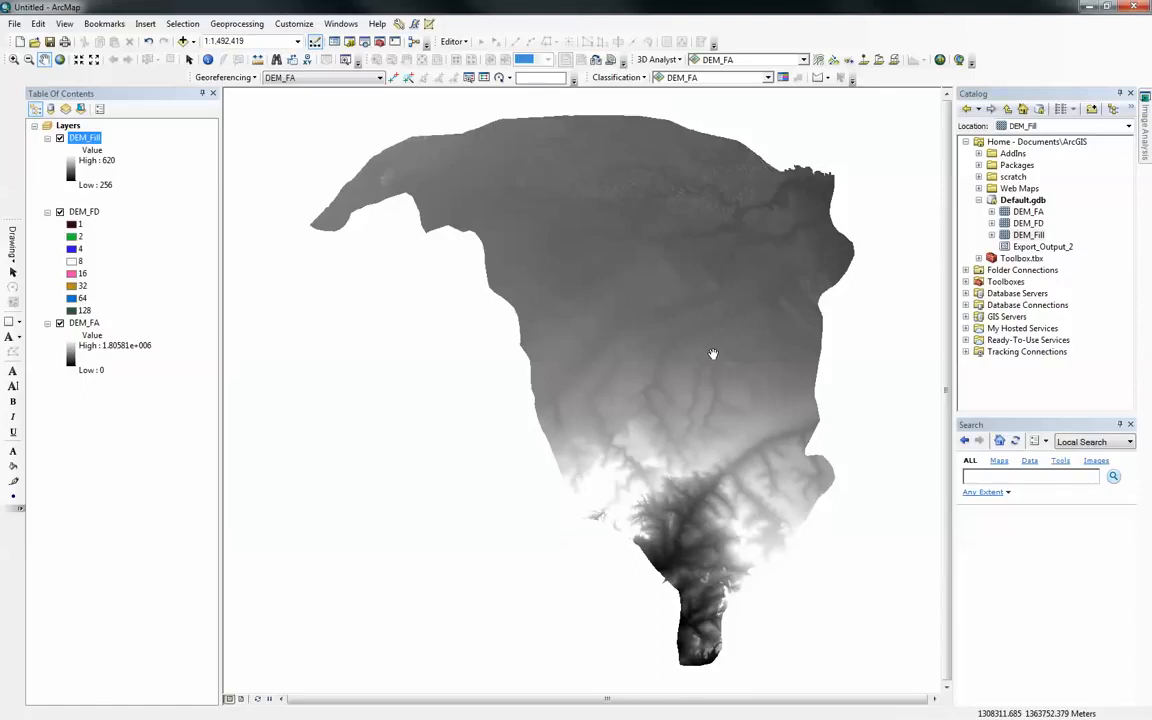
mouse_move(686, 324)
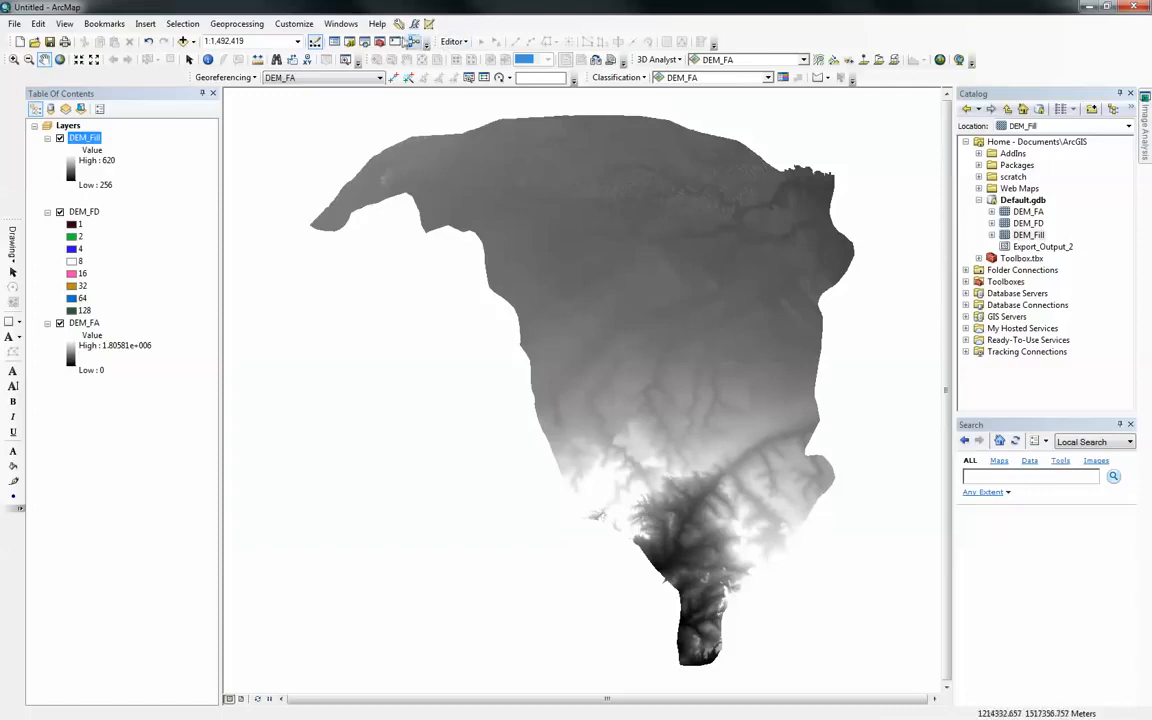
mouse_move(320, 18)
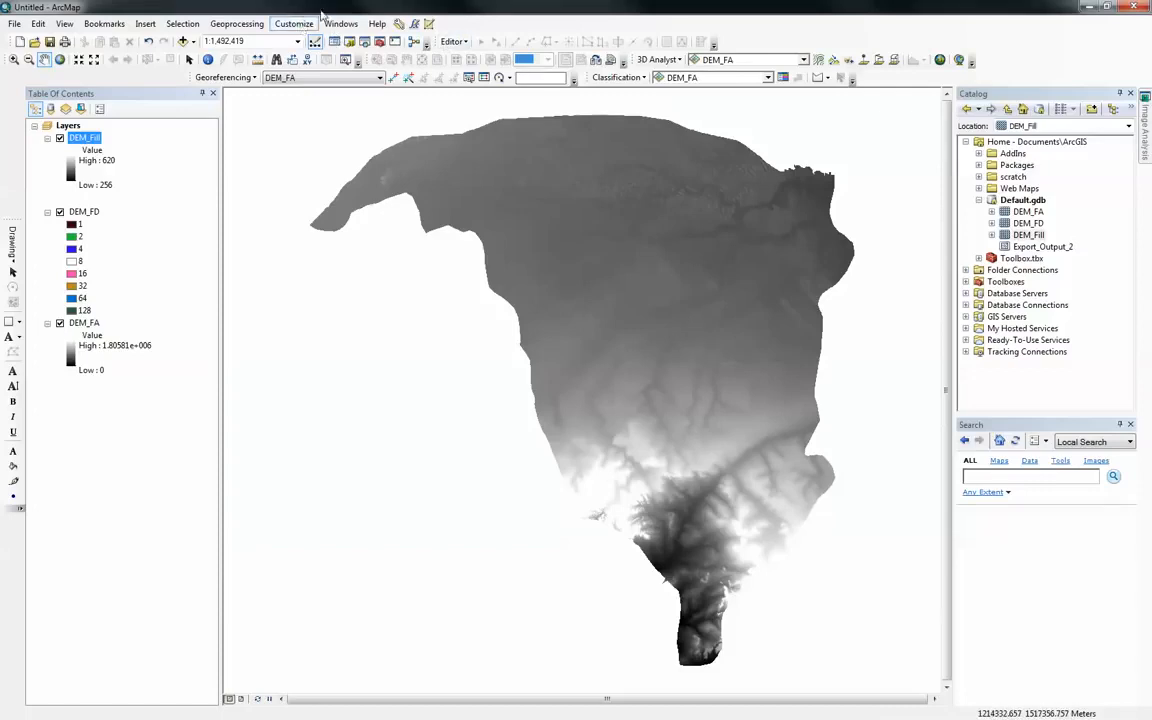
click(294, 24)
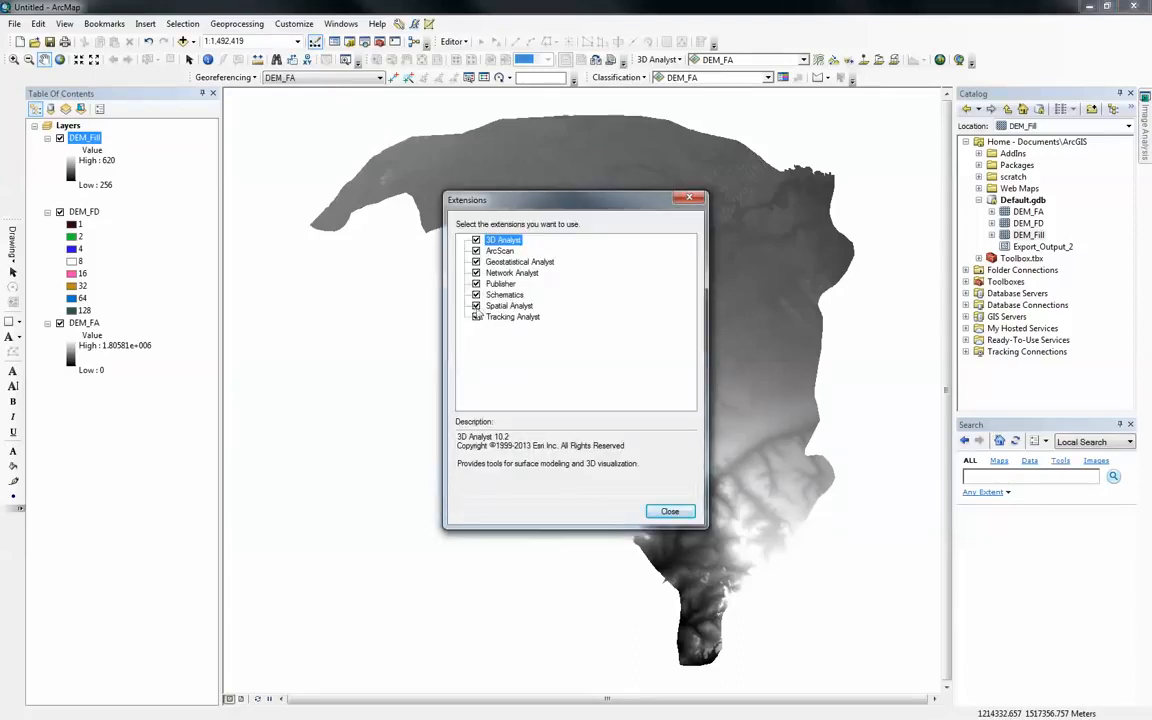
click(476, 316)
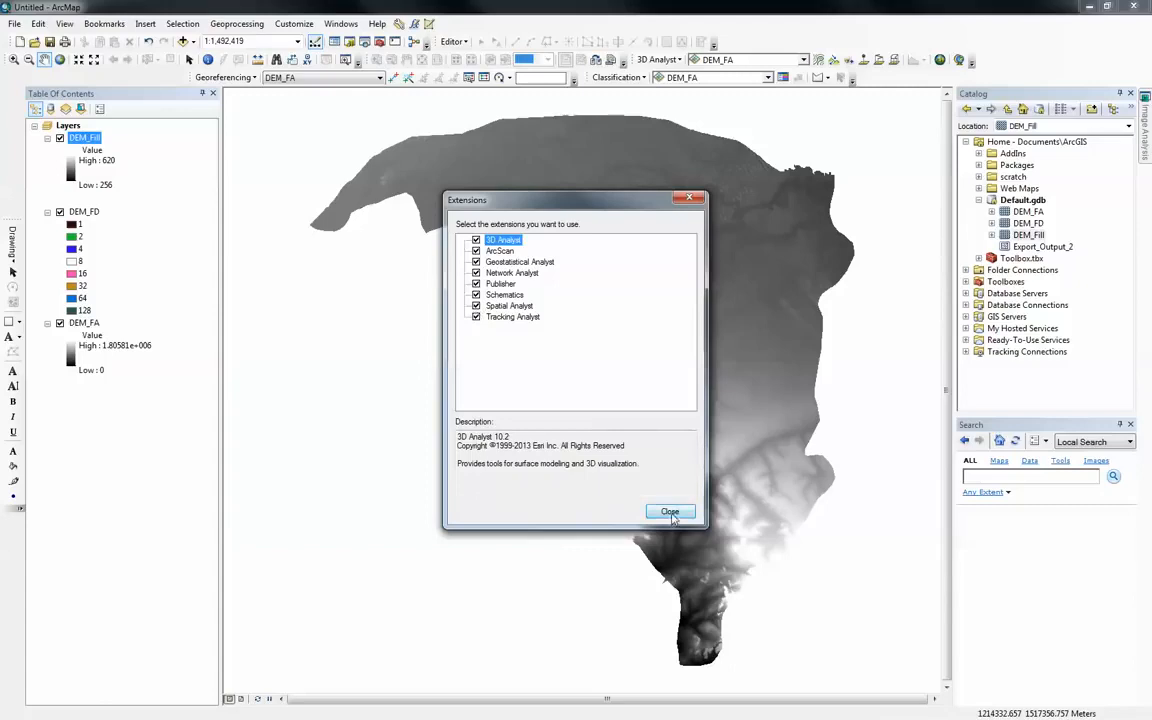
click(670, 512)
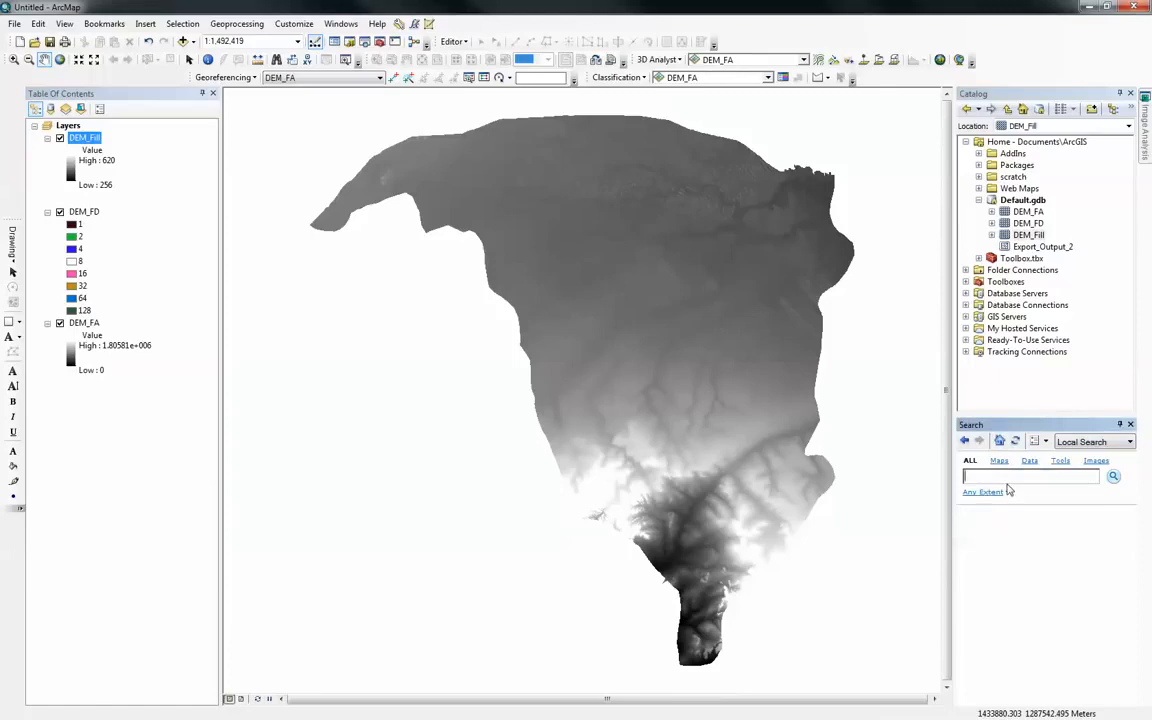
Step: Run the Basin (Spatial Analyst) tool on DEM_FD, producing an output raster named Basin
text(basin)
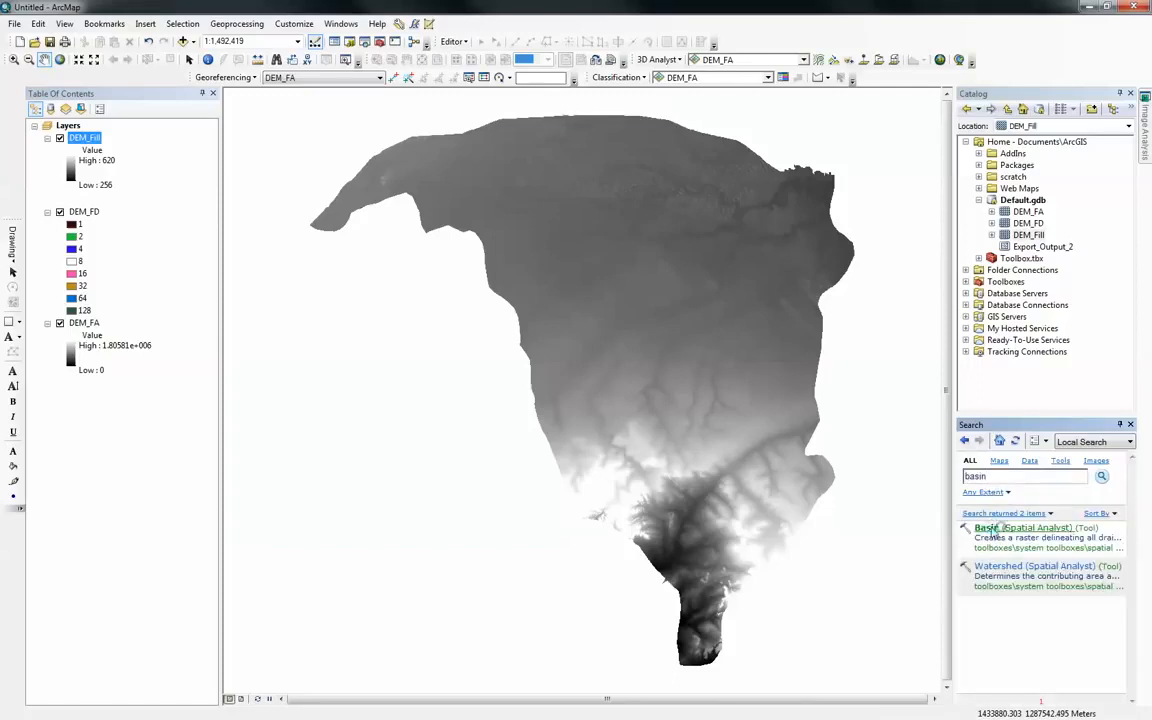
double_click(984, 528)
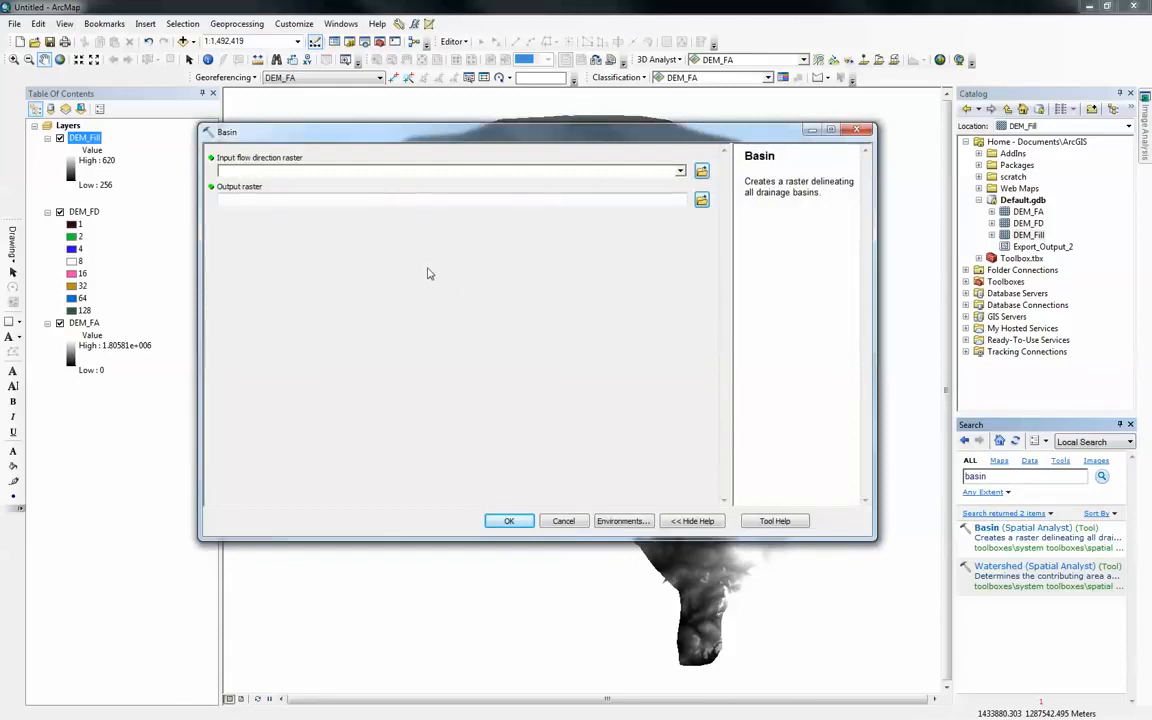
mouse_move(456, 262)
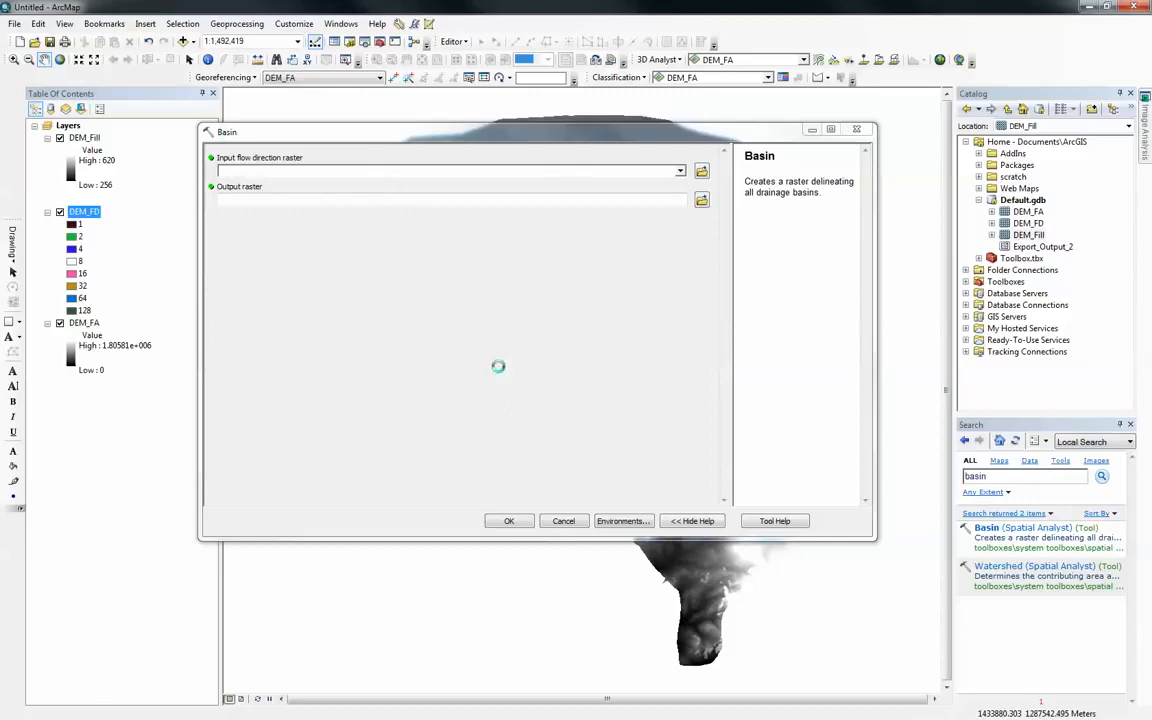
click(680, 170)
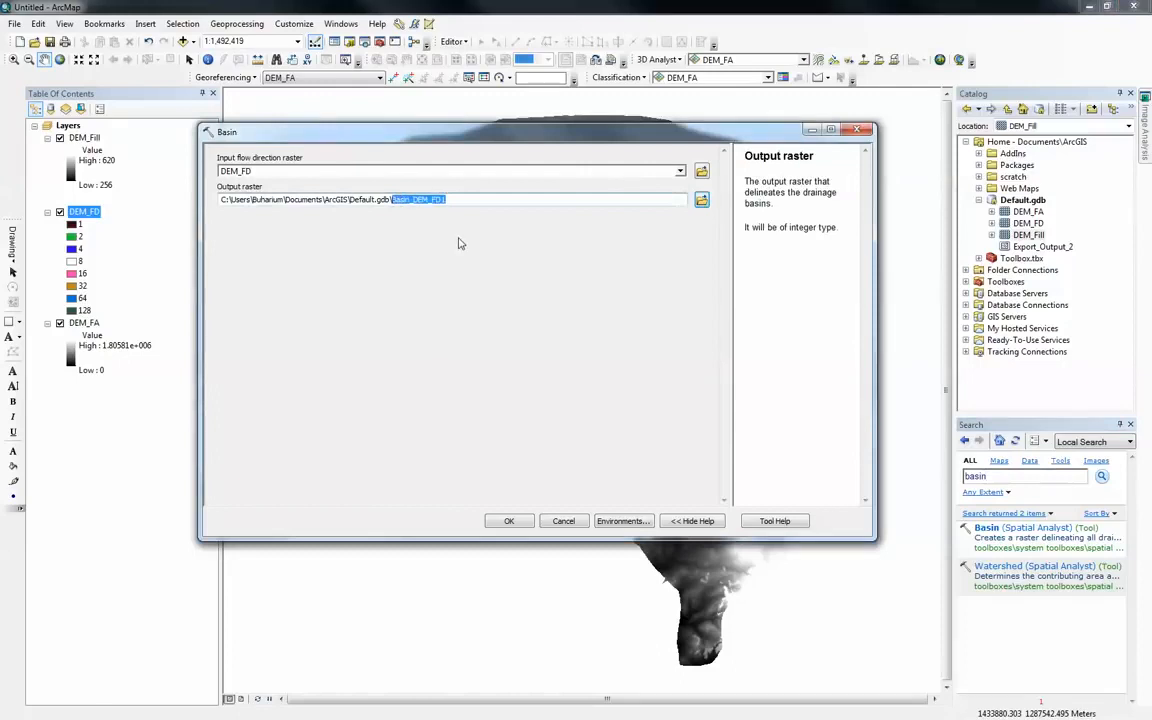
text(Basin)
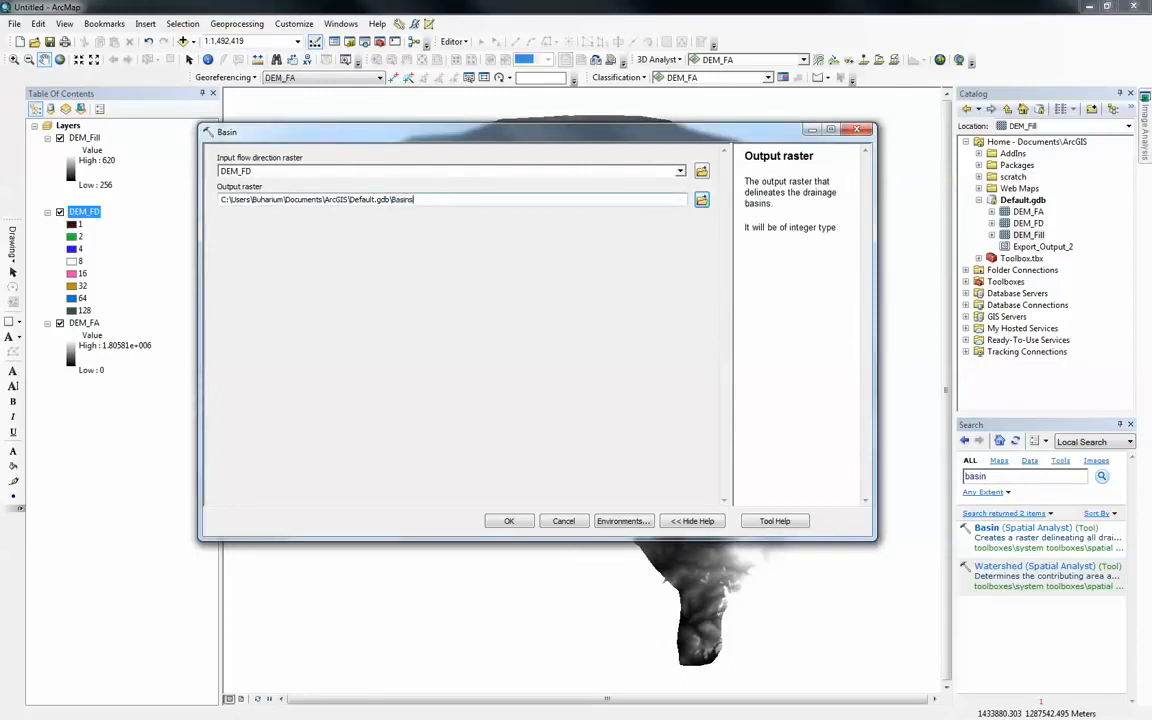
click(508, 520)
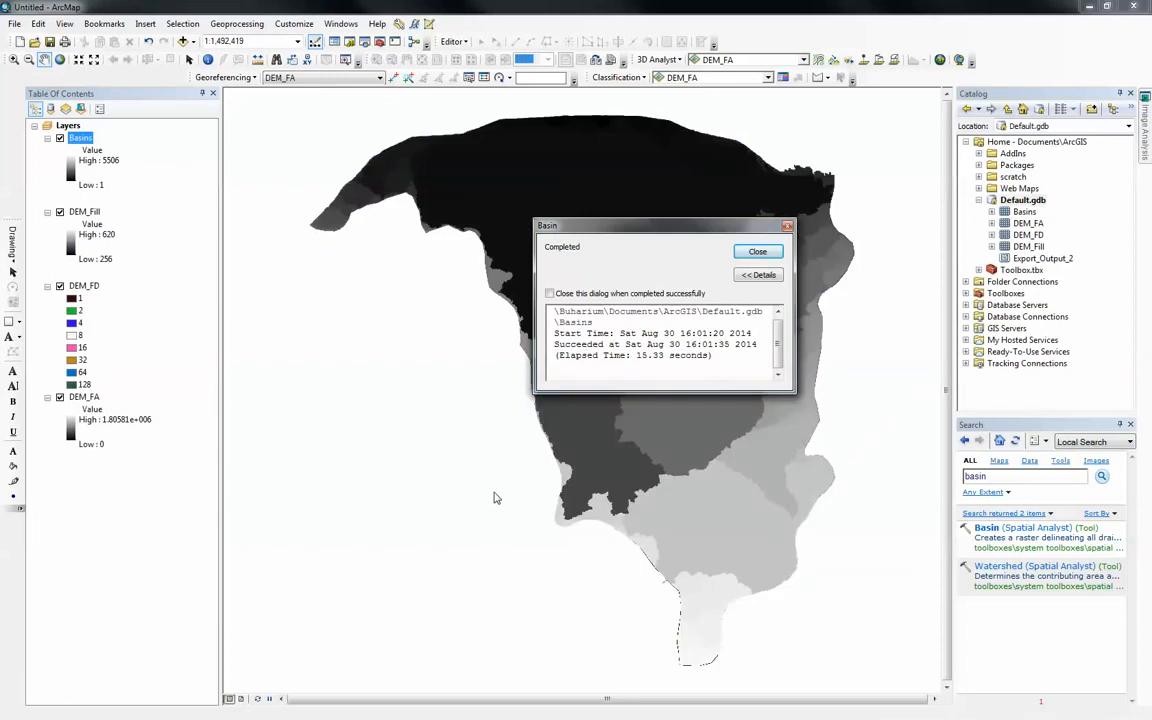
mouse_move(686, 218)
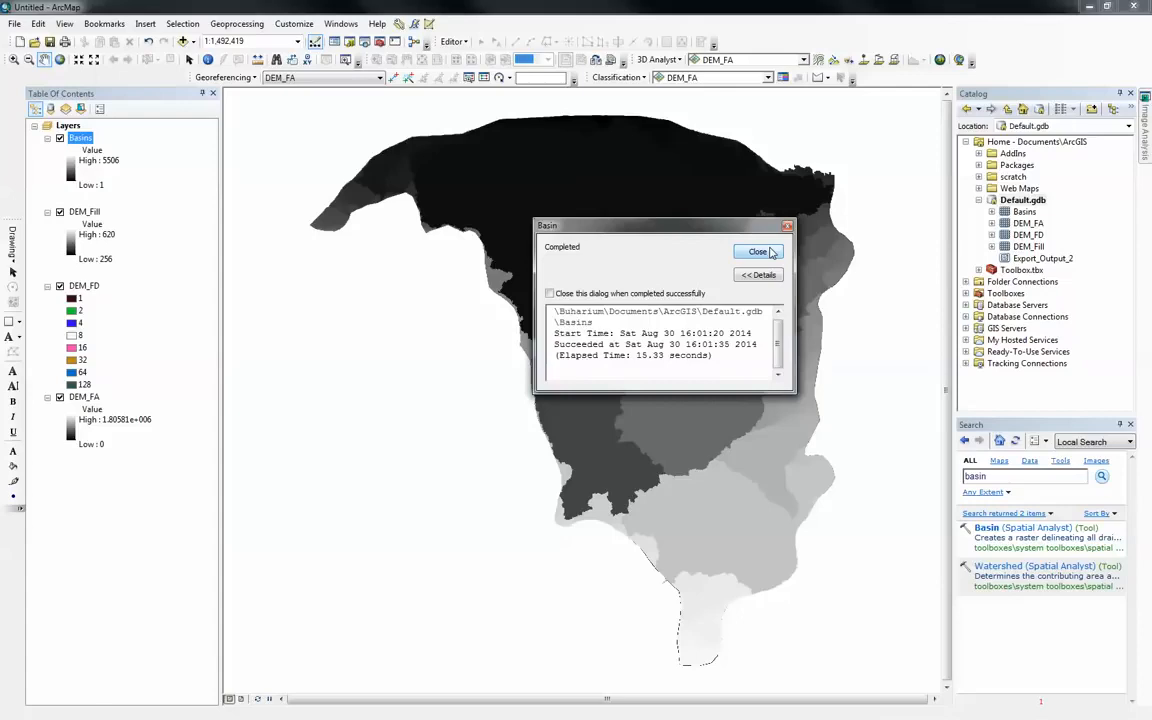
Step: Review the Basins layer properties, then hide the Basins layer to reveal DEM_FD beneath
click(756, 252)
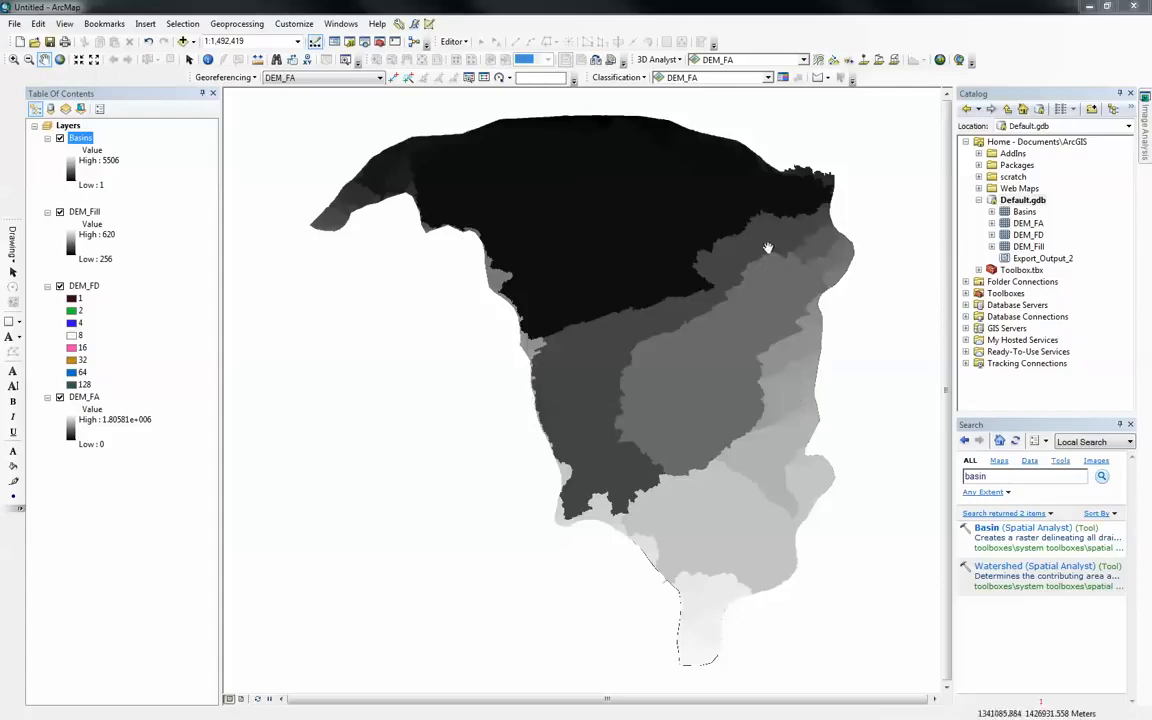
mouse_move(532, 216)
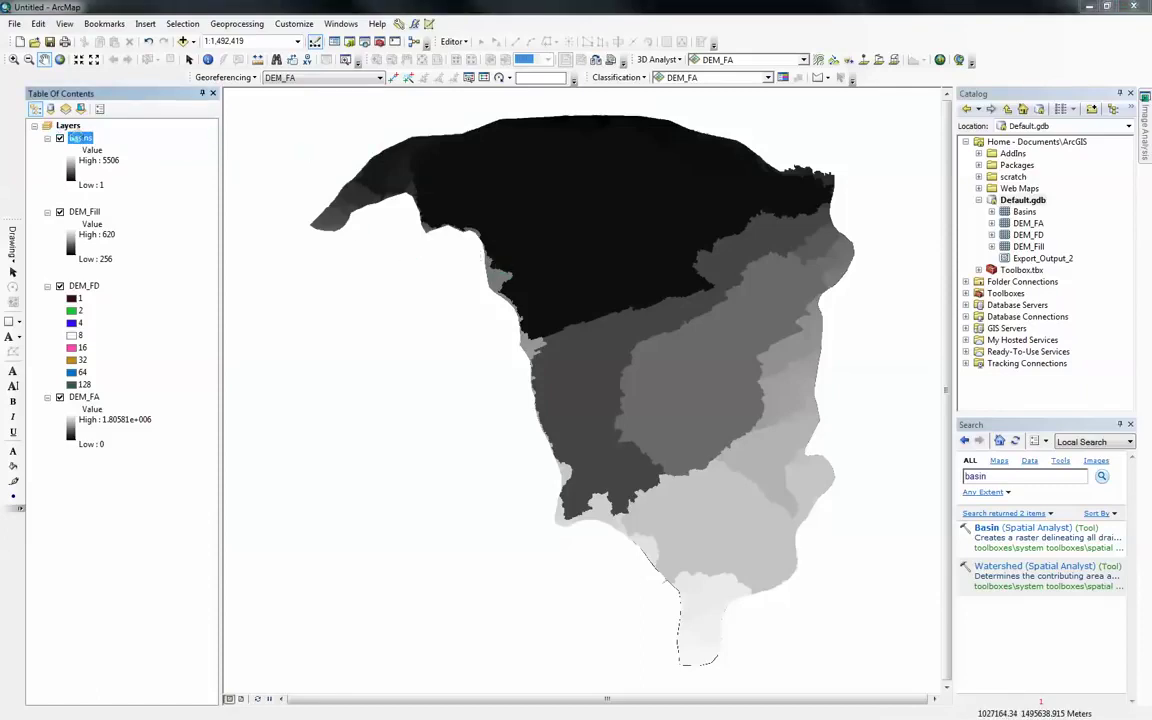
double_click(80, 136)
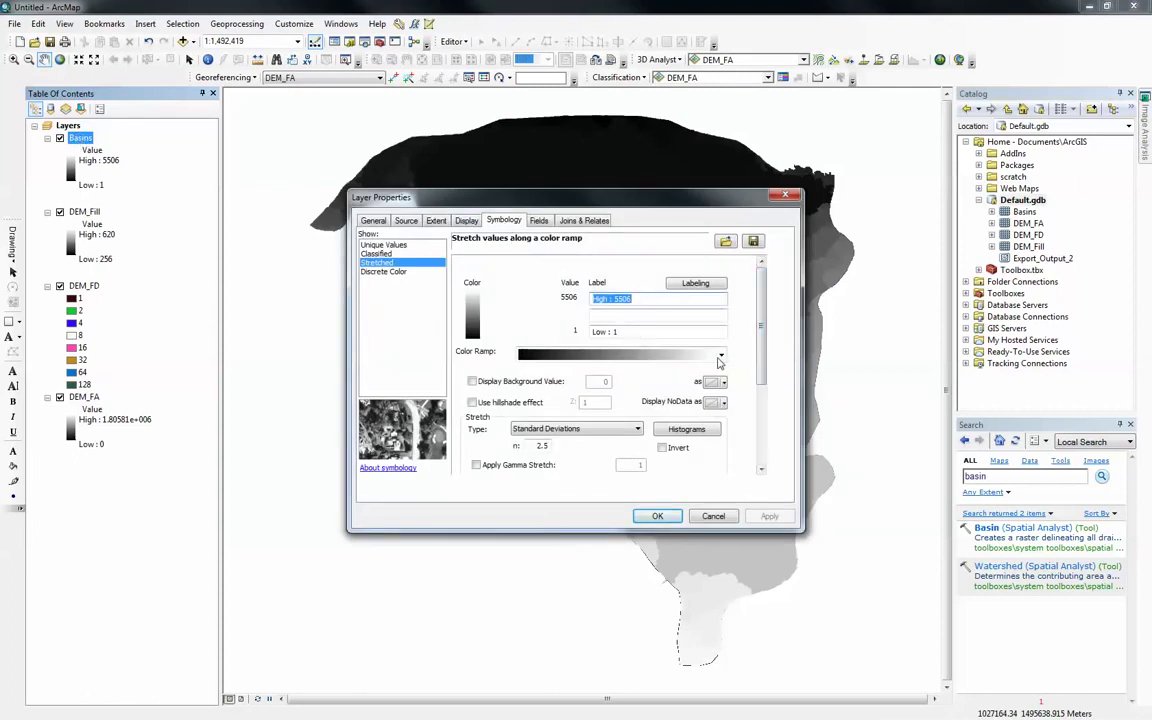
click(720, 354)
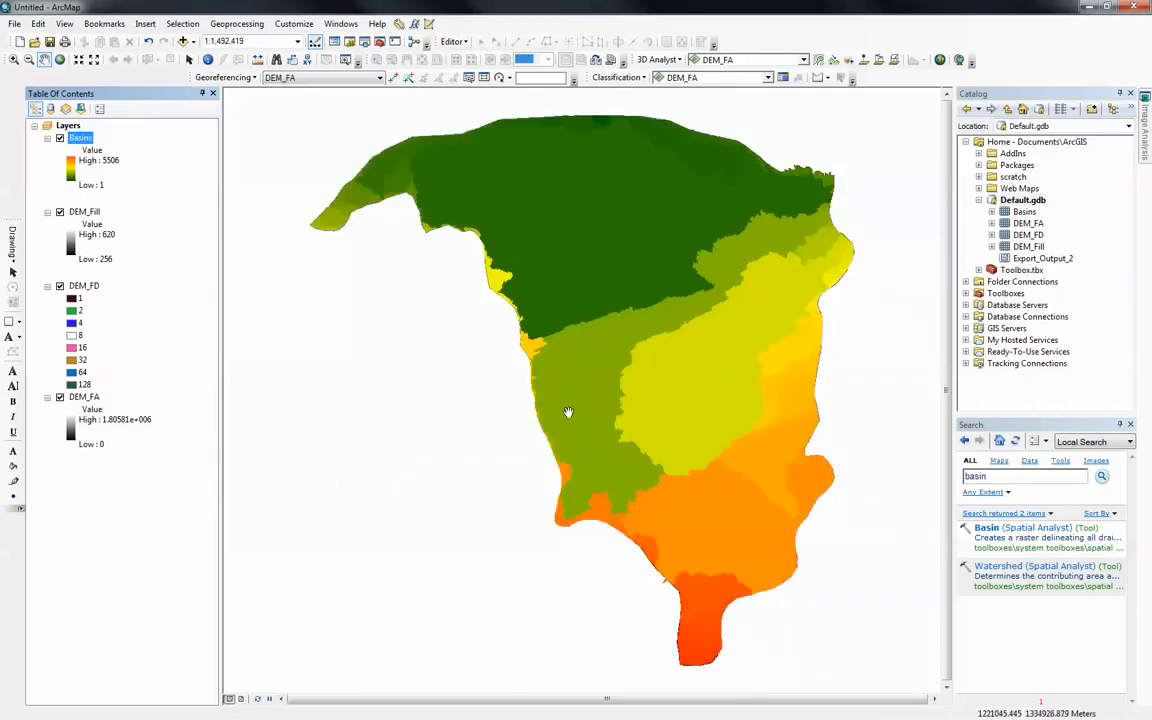
mouse_move(624, 284)
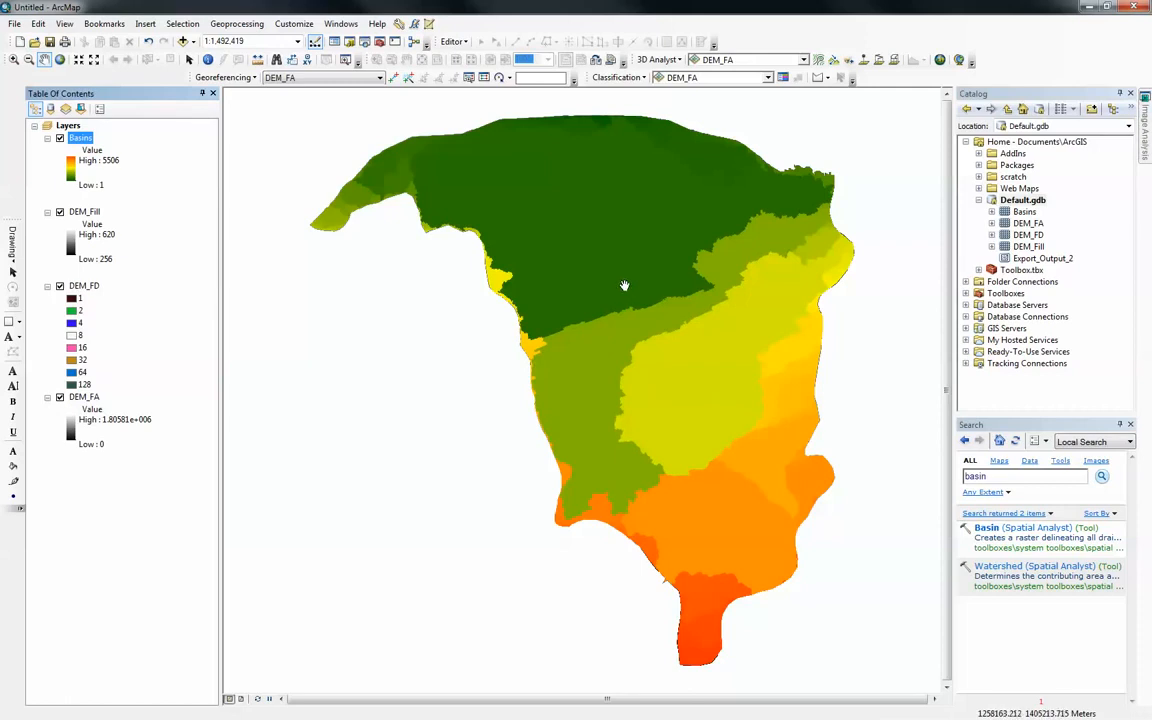
mouse_move(780, 492)
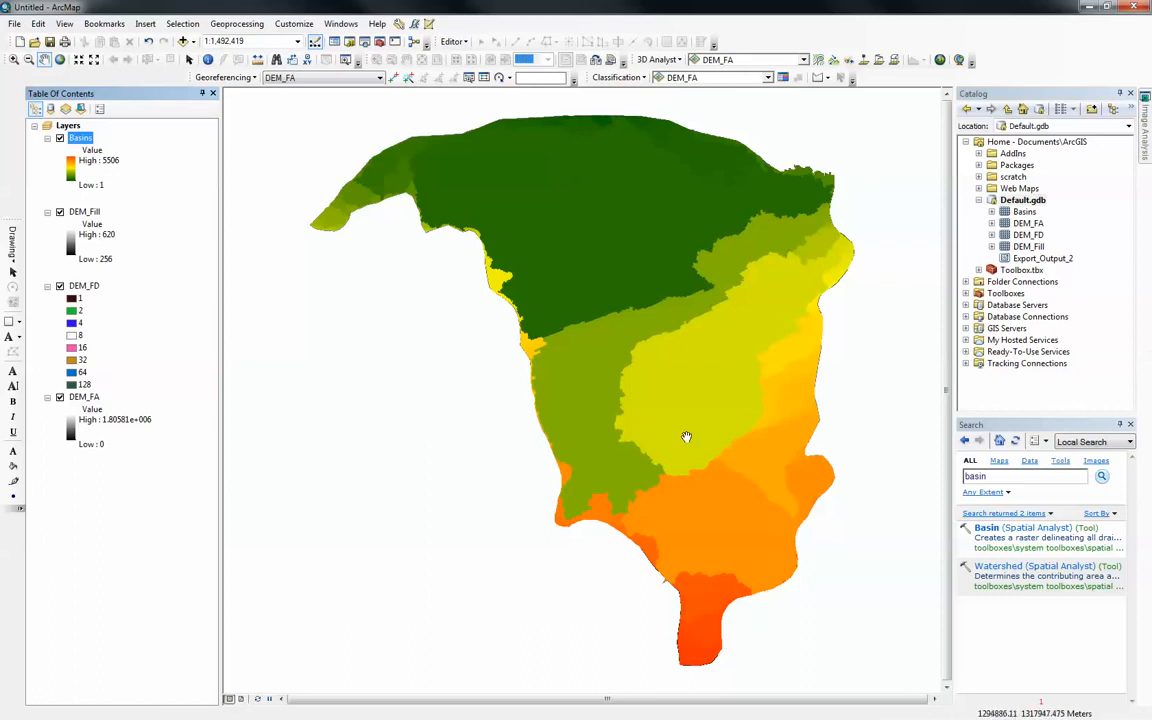
mouse_move(480, 272)
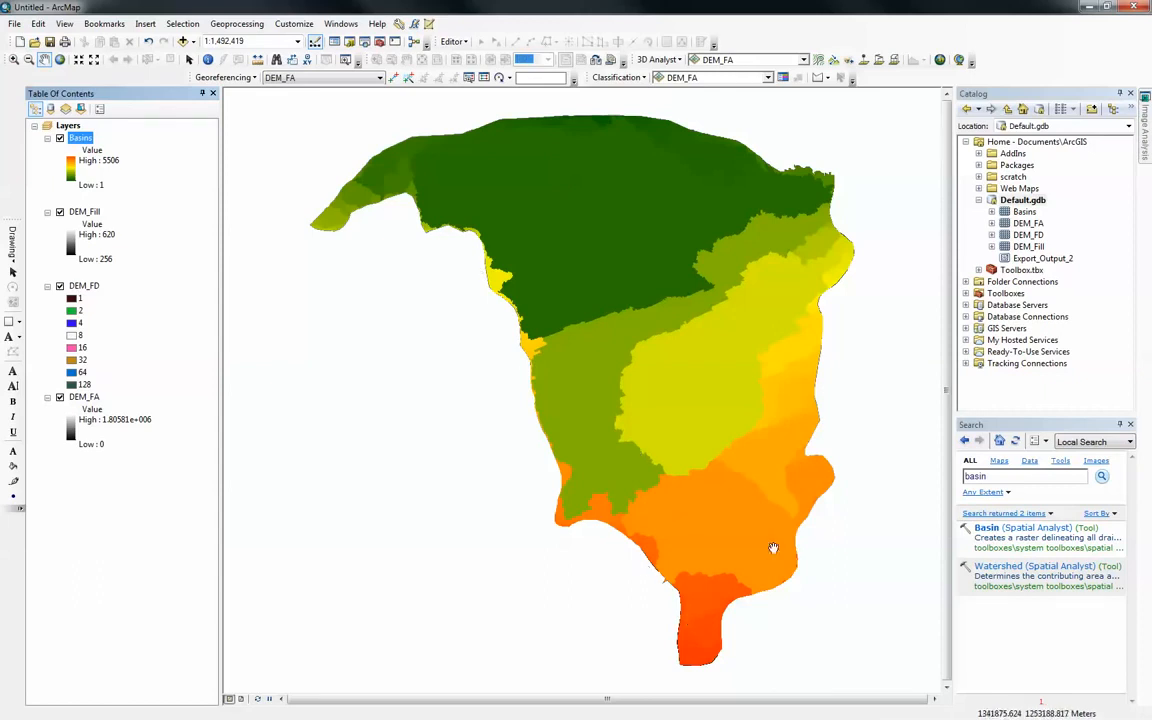
mouse_move(348, 186)
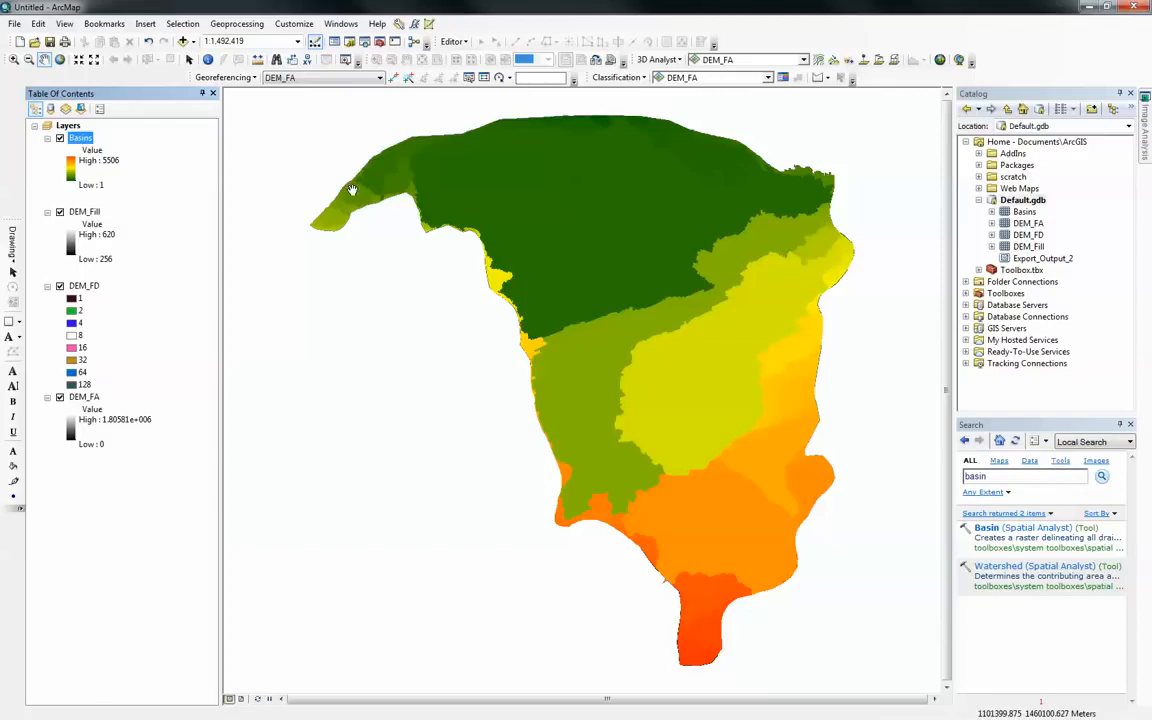
mouse_move(376, 192)
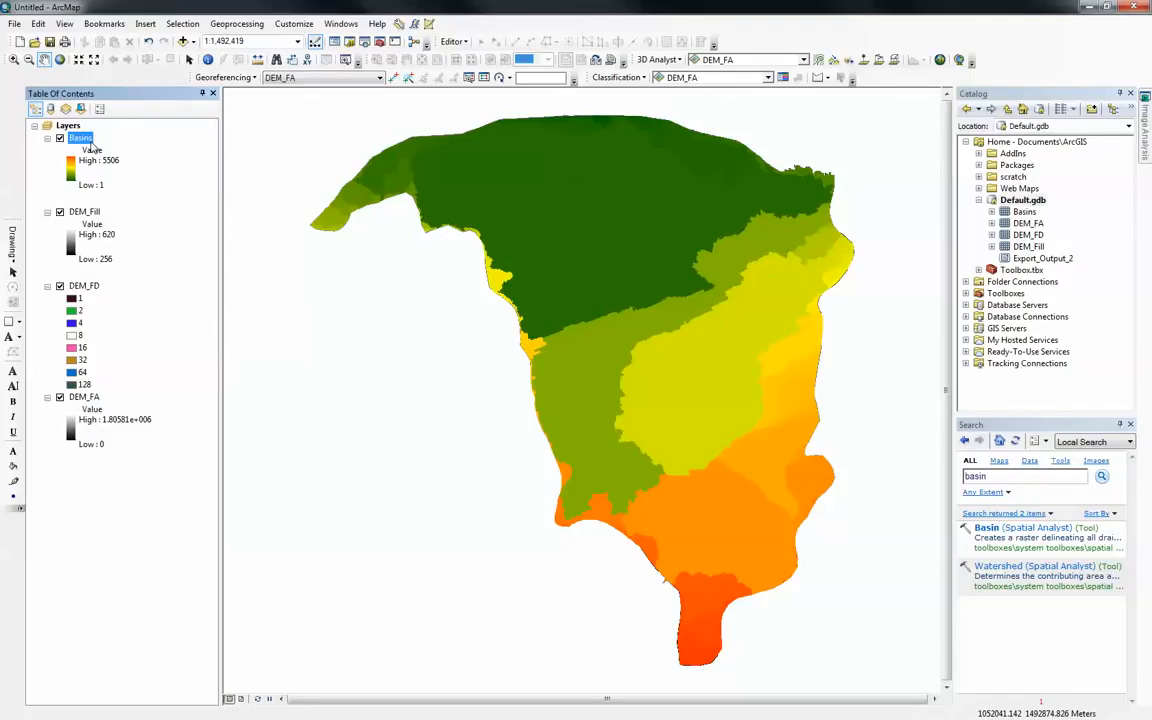
mouse_move(108, 150)
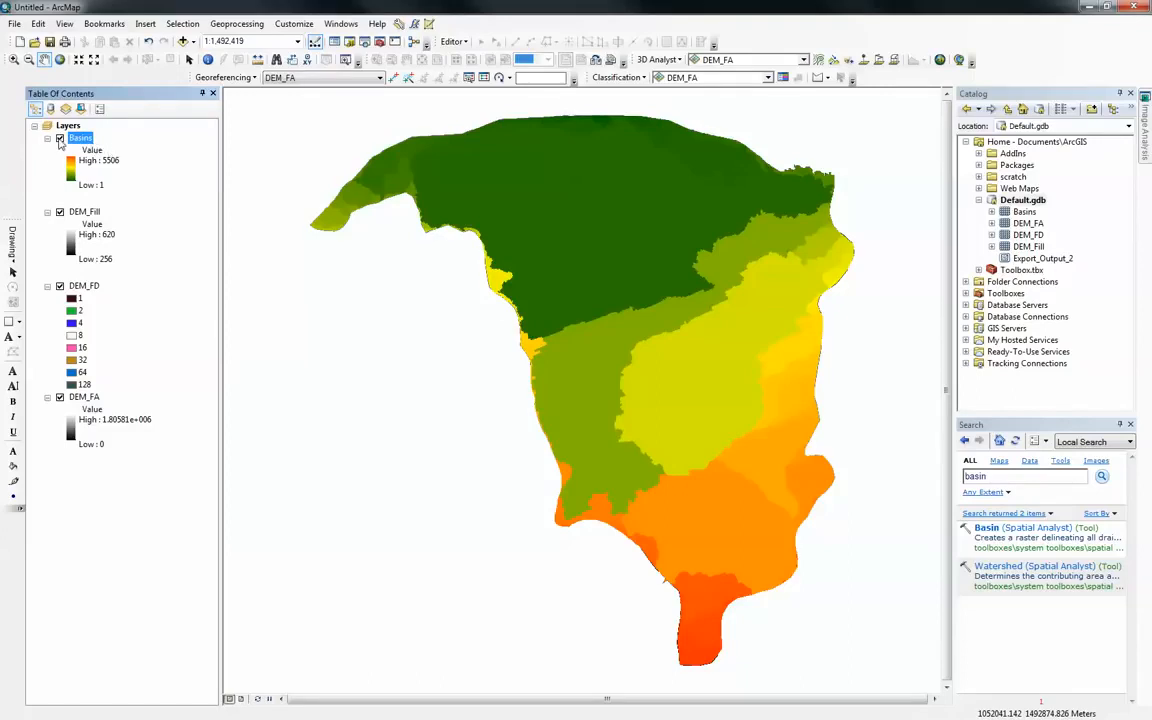
click(60, 136)
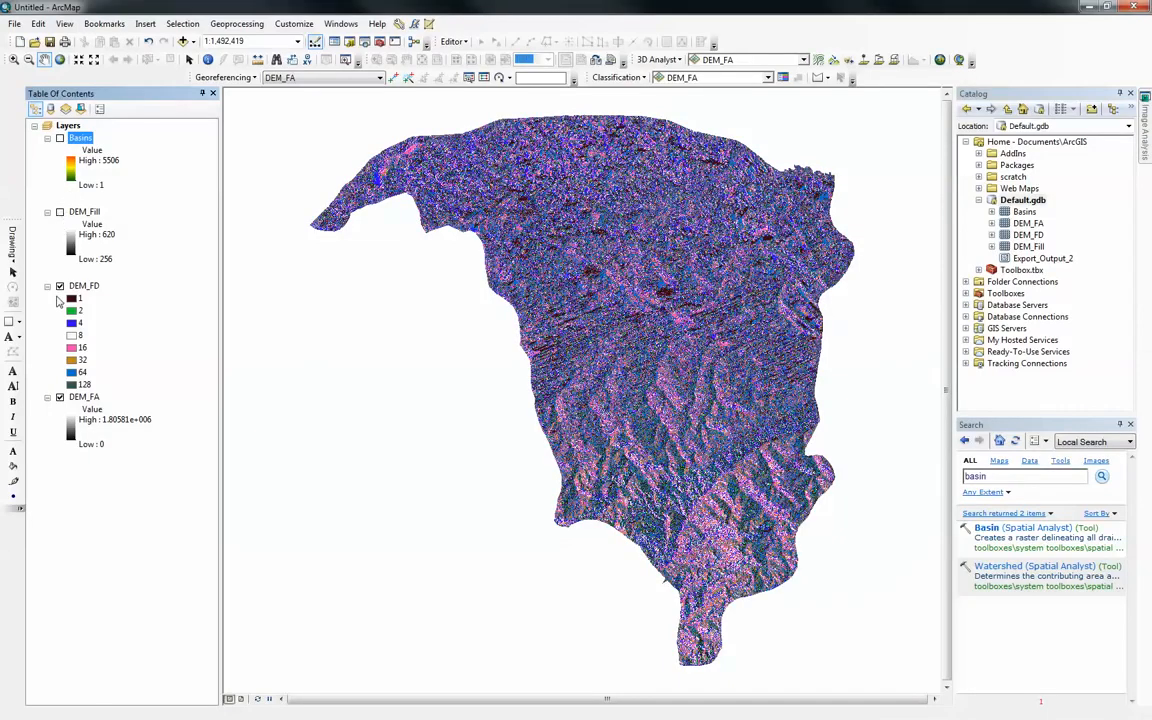
Step: Hide DEM_FD to reveal flow accumulation and start a new shapefile in the Home folder
click(60, 284)
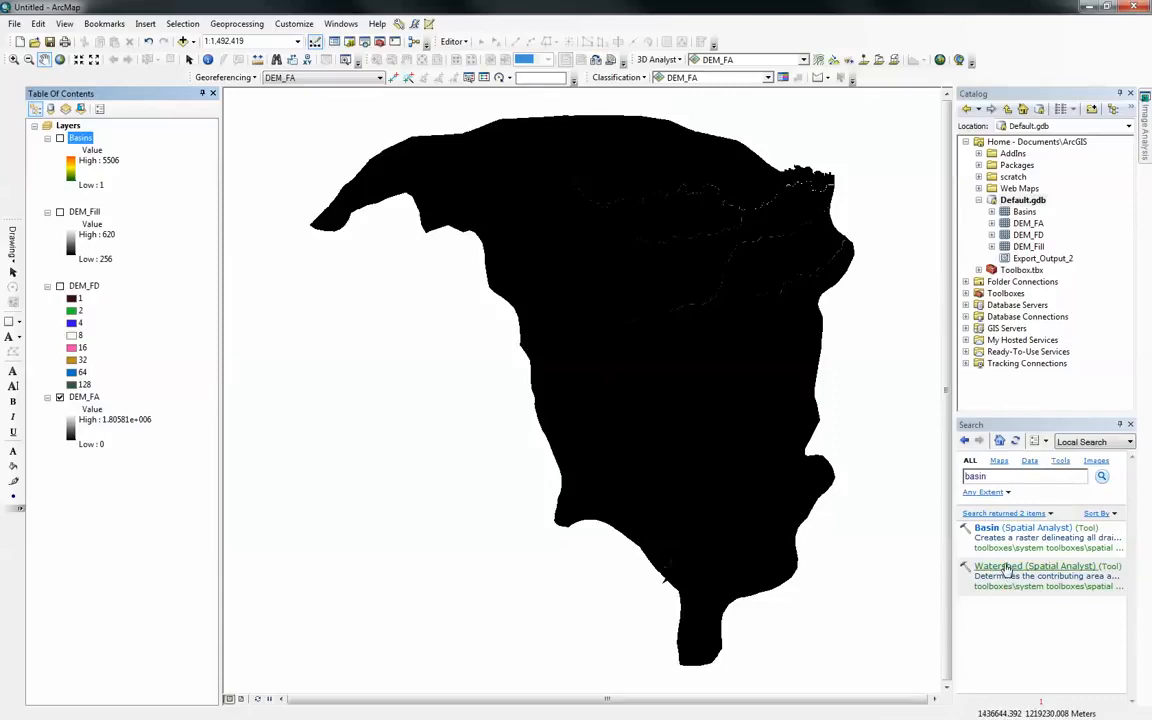
mouse_move(1018, 376)
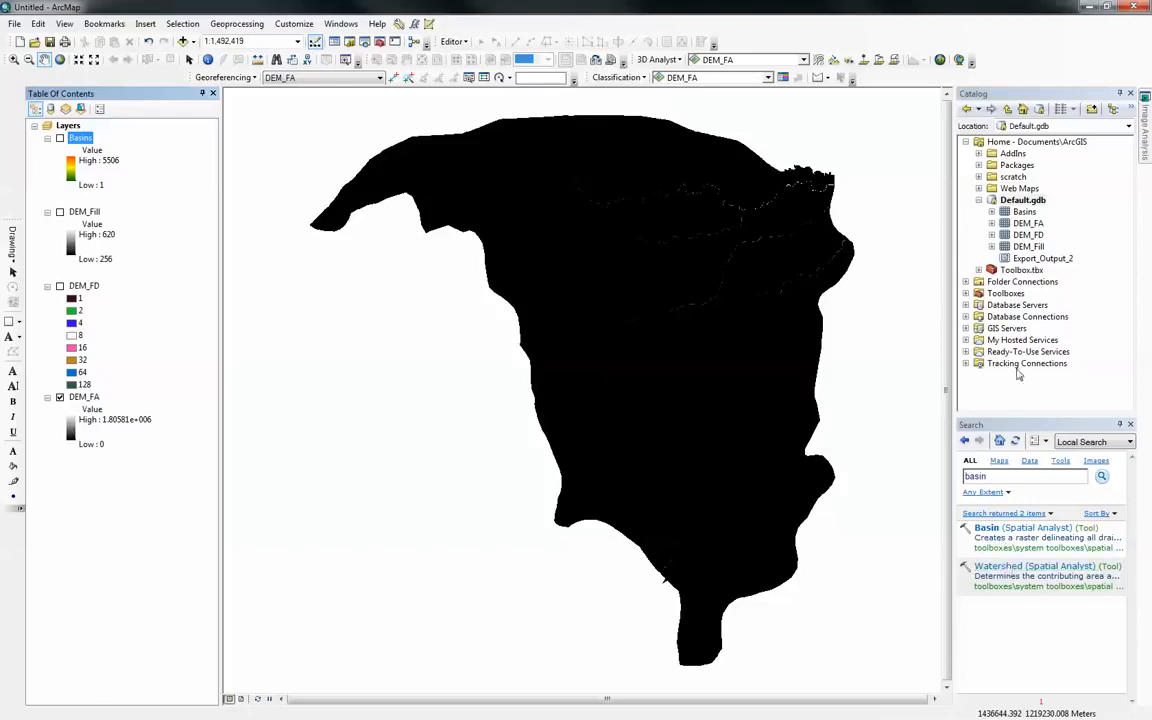
mouse_move(1012, 144)
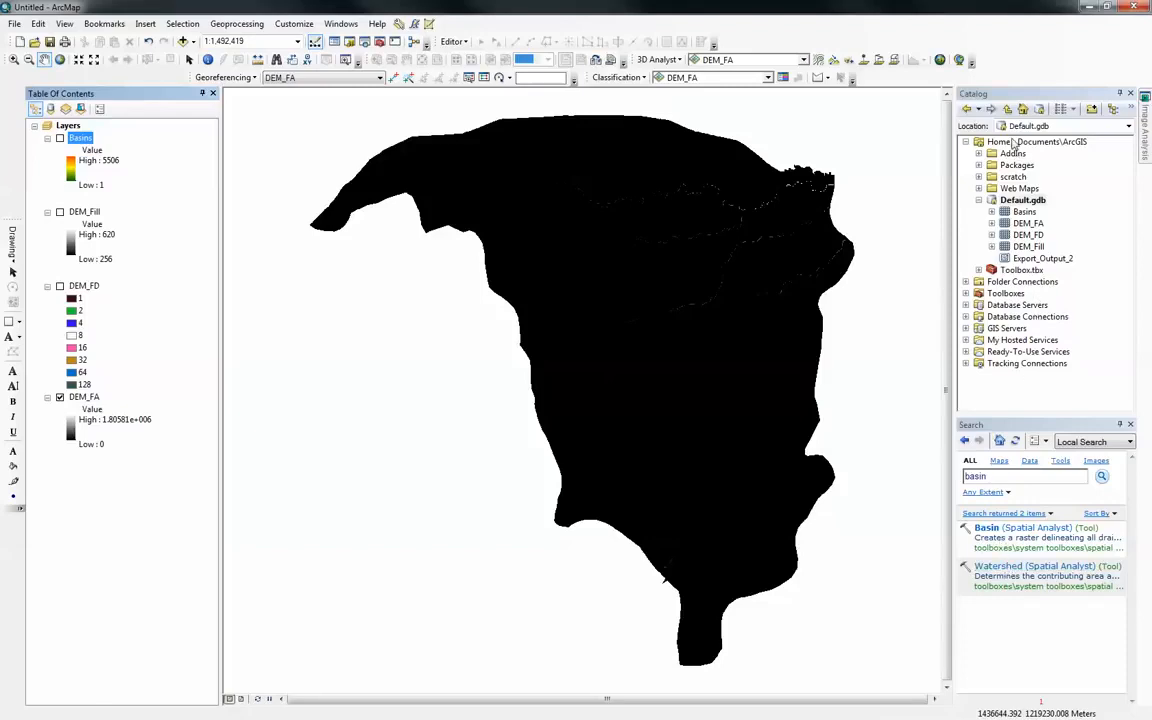
right_click(1040, 140)
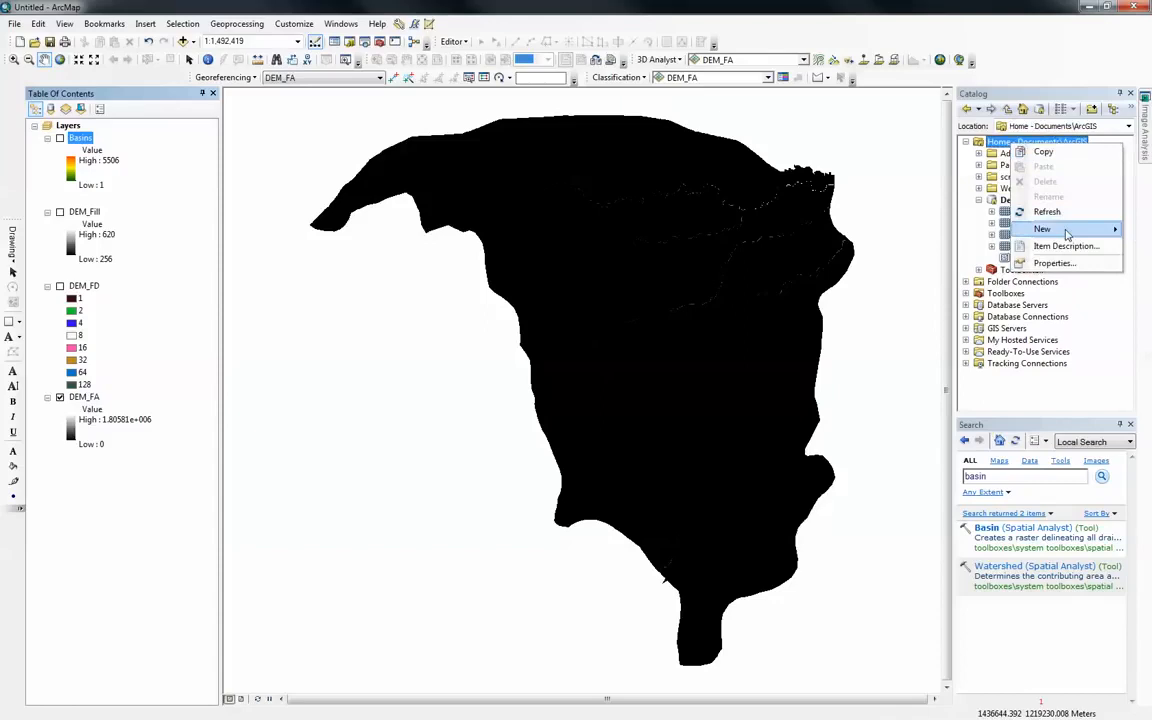
click(1042, 228)
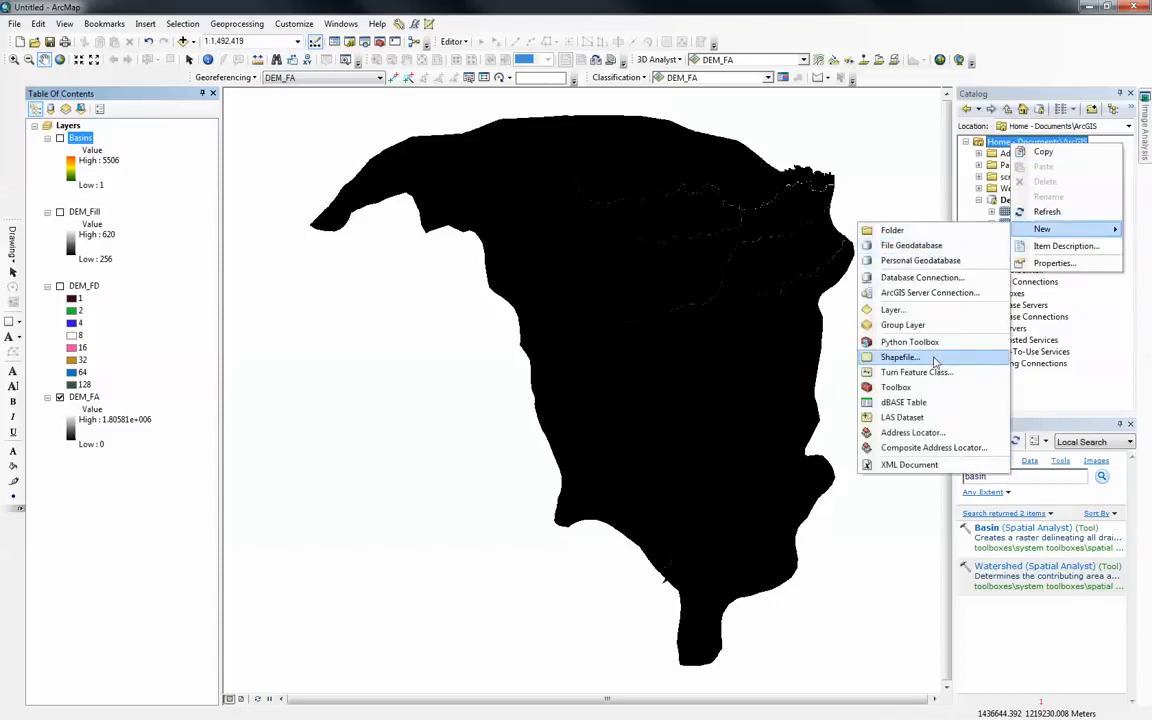
click(900, 356)
text(PPoin)
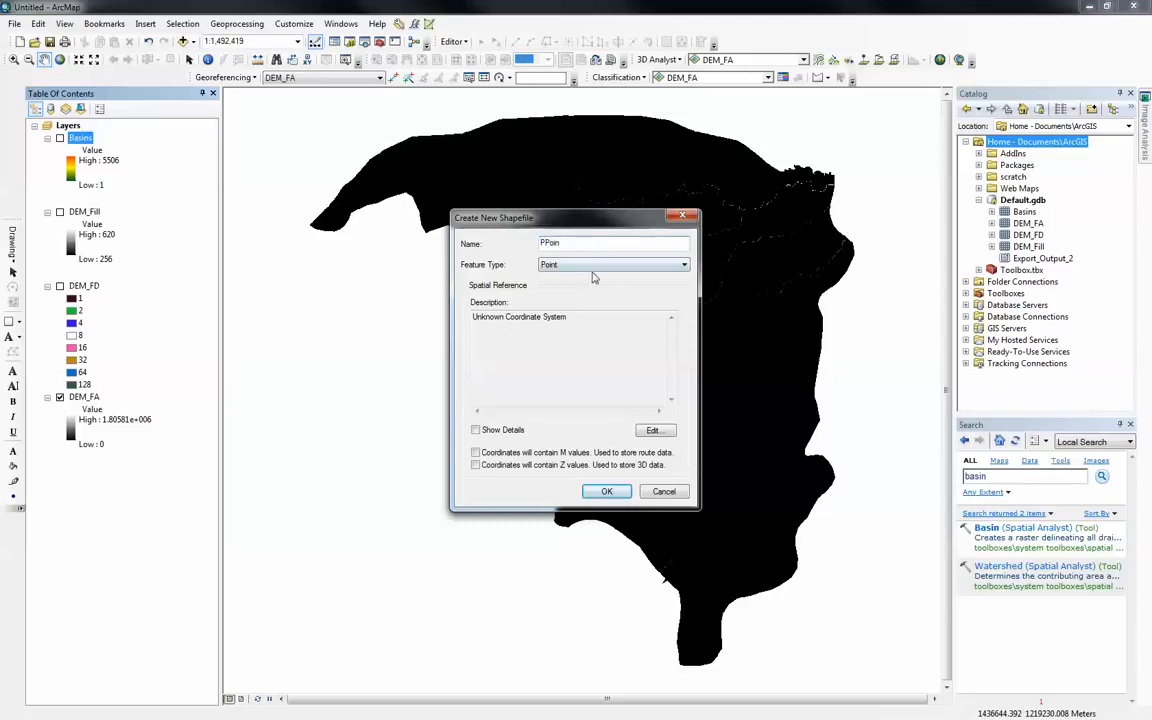
Step: Create the point shapefile PPoint with the WGS 1984 World Mercator coordinate system
click(652, 430)
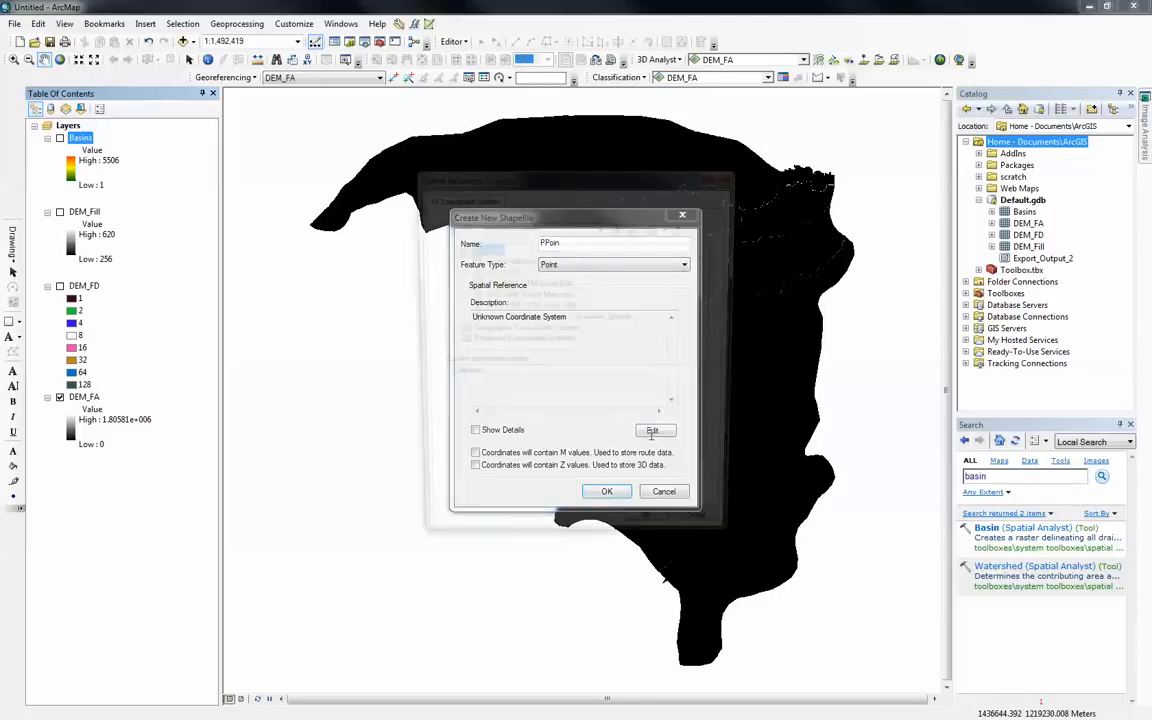
click(656, 430)
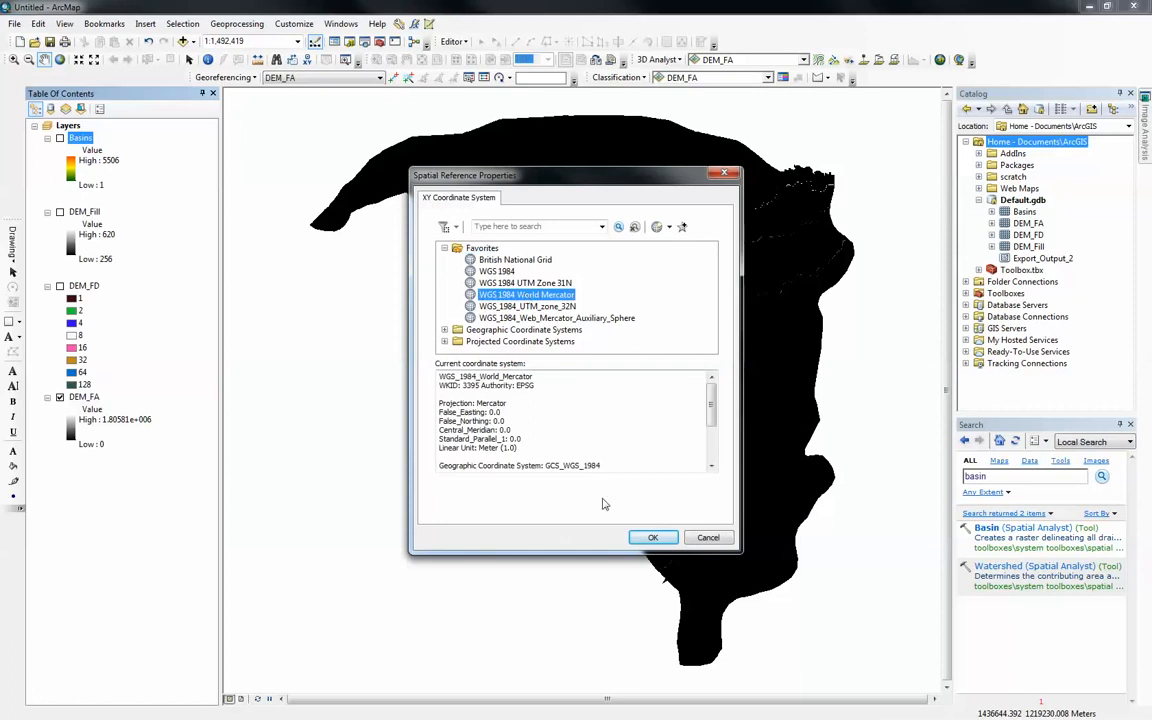
click(652, 536)
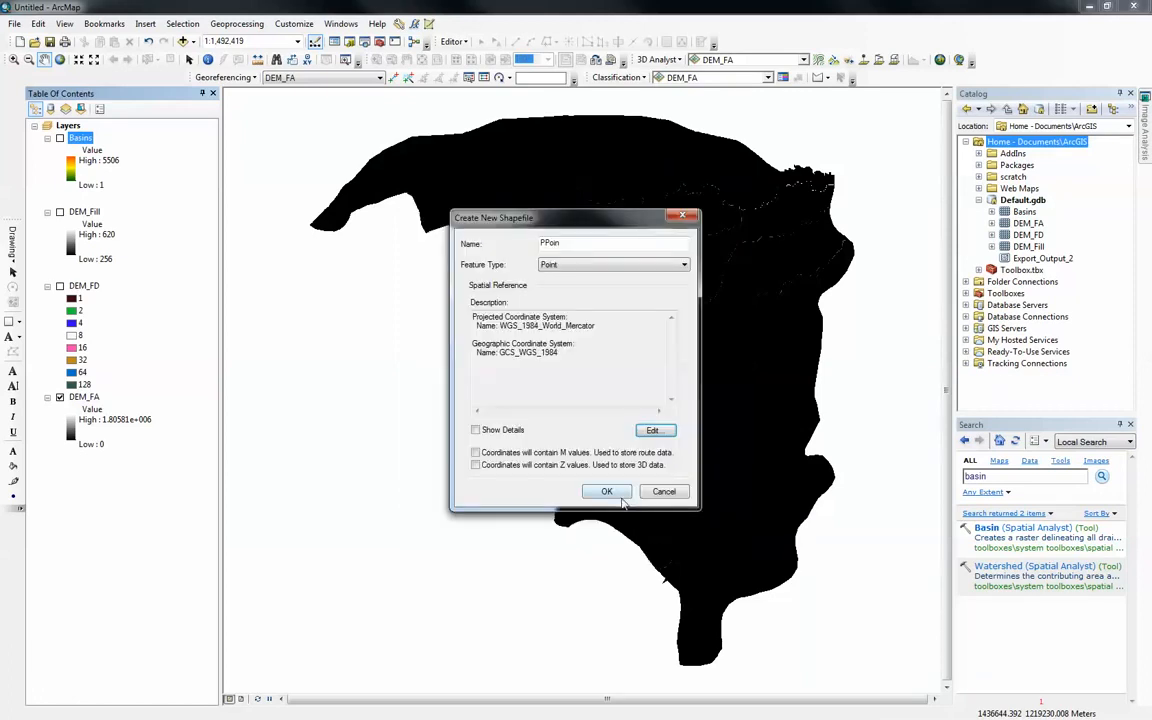
click(606, 492)
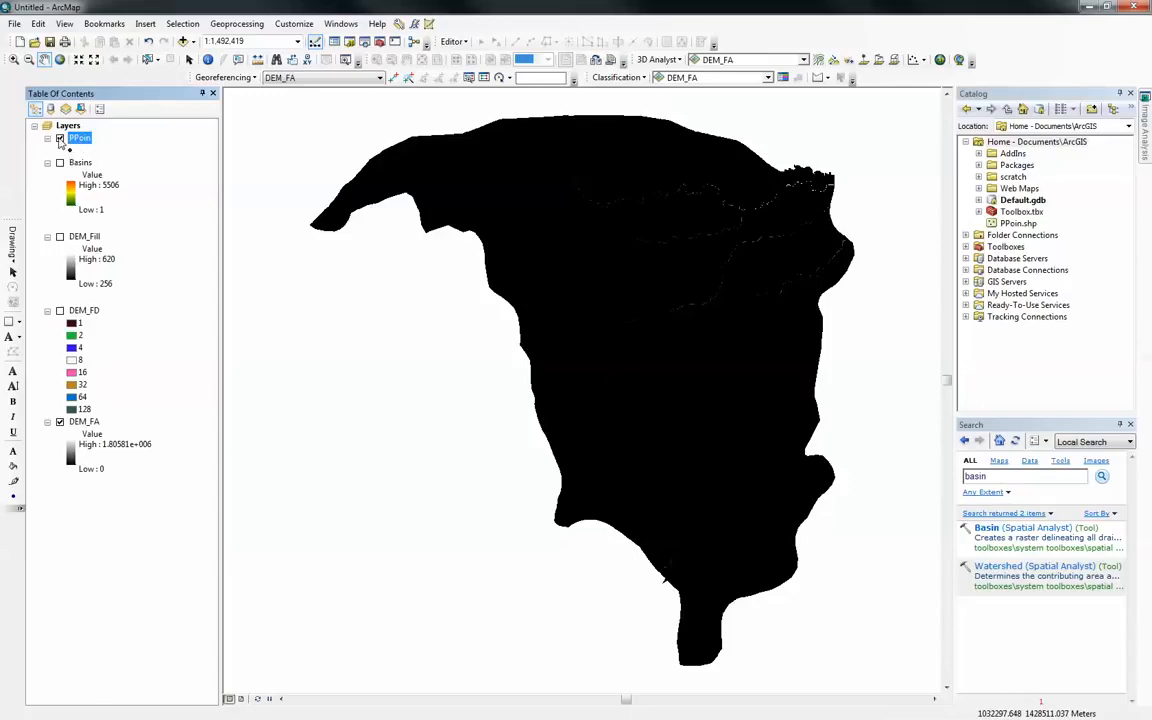
mouse_move(652, 276)
text(1:2,000)
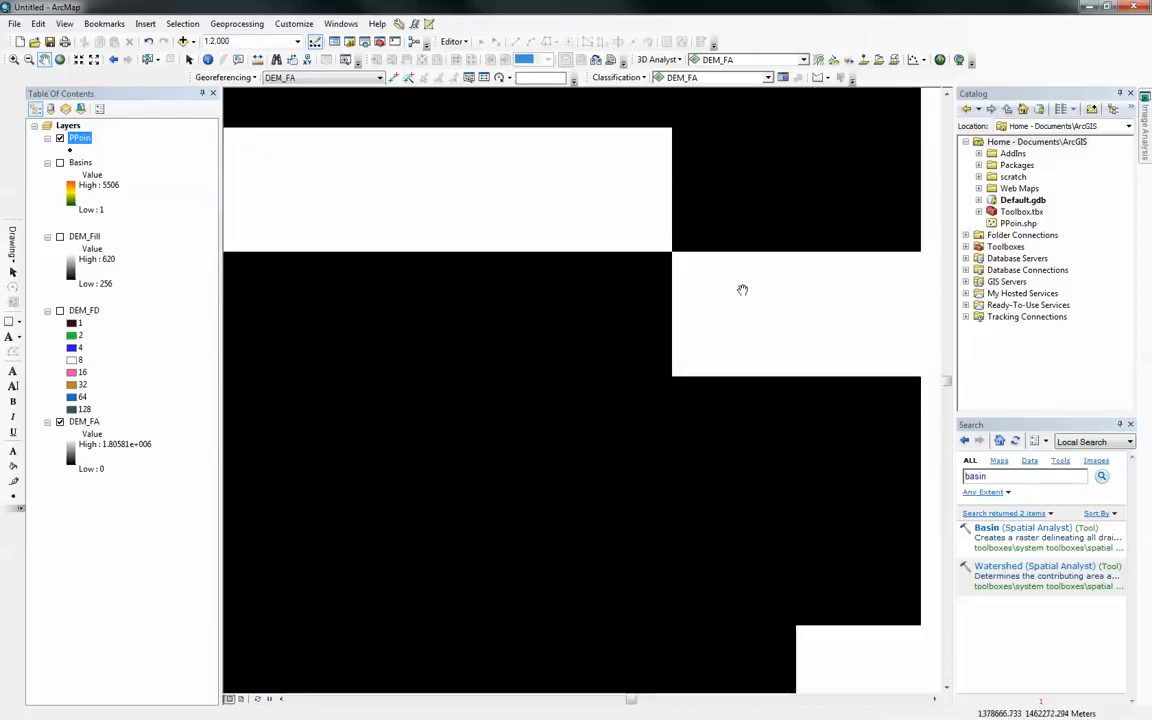
mouse_move(768, 312)
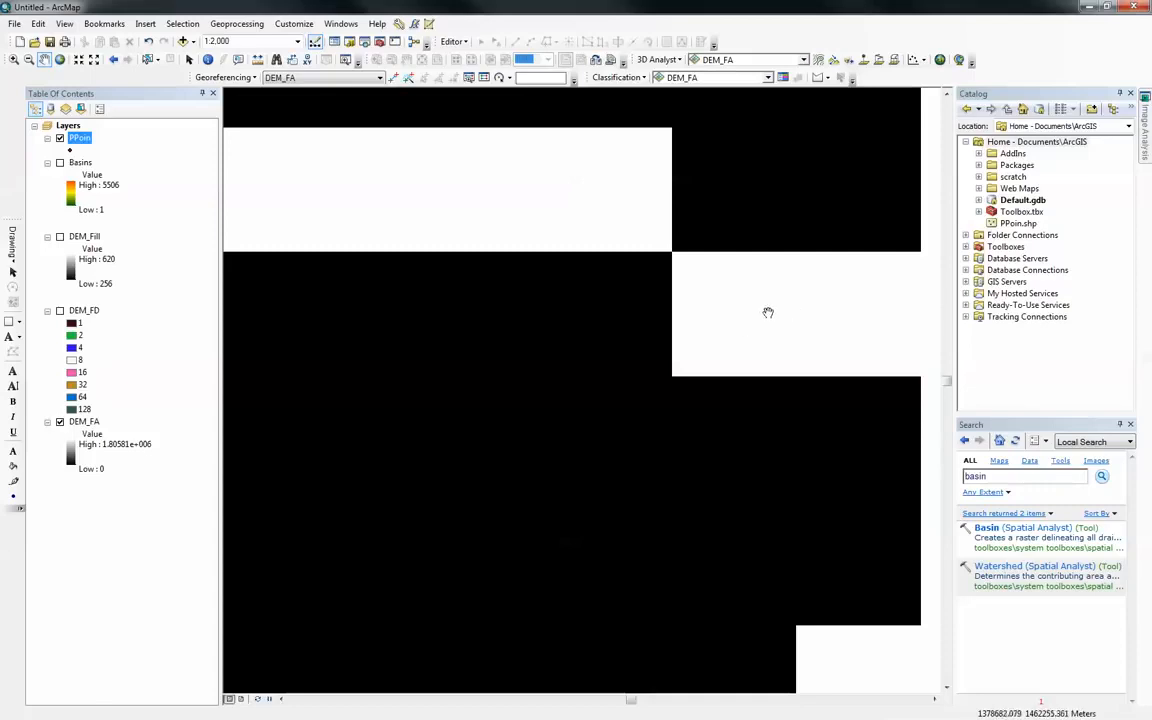
mouse_move(760, 336)
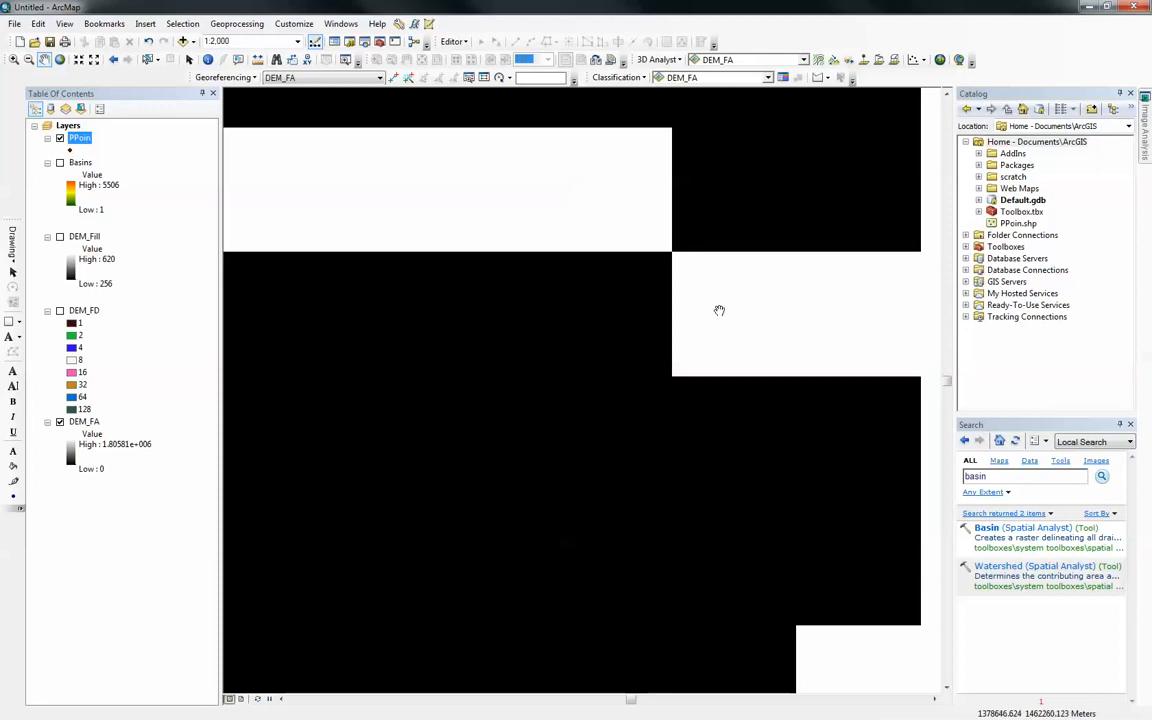
mouse_move(774, 334)
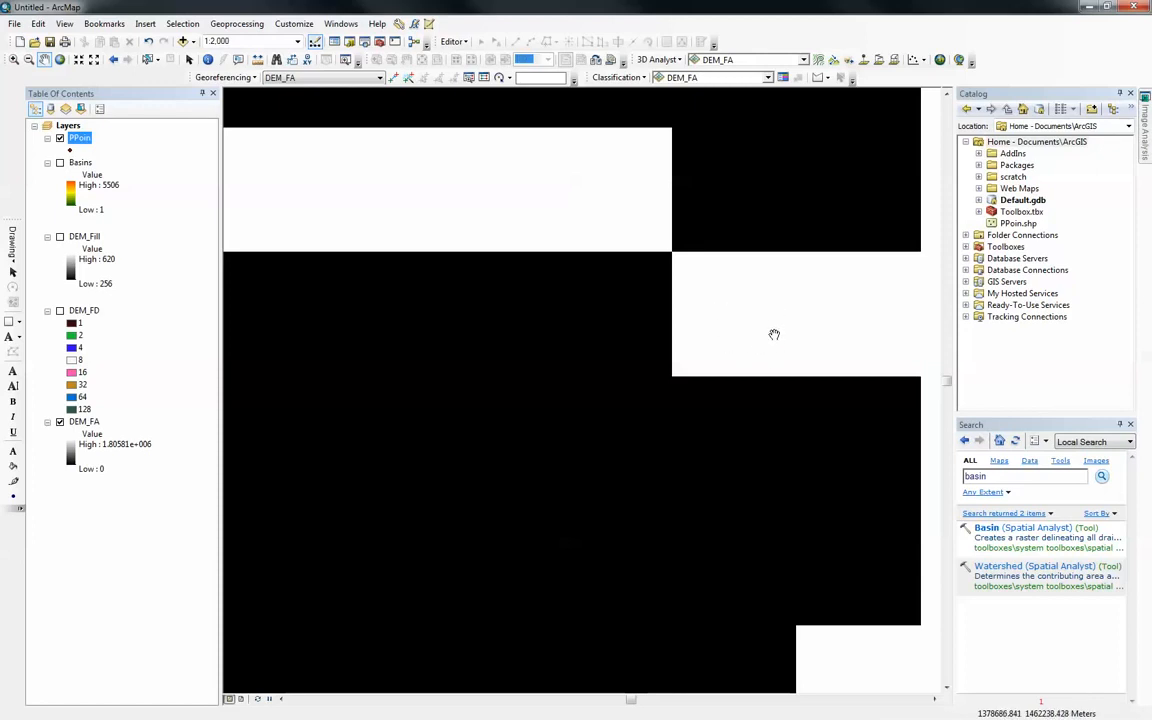
mouse_move(776, 324)
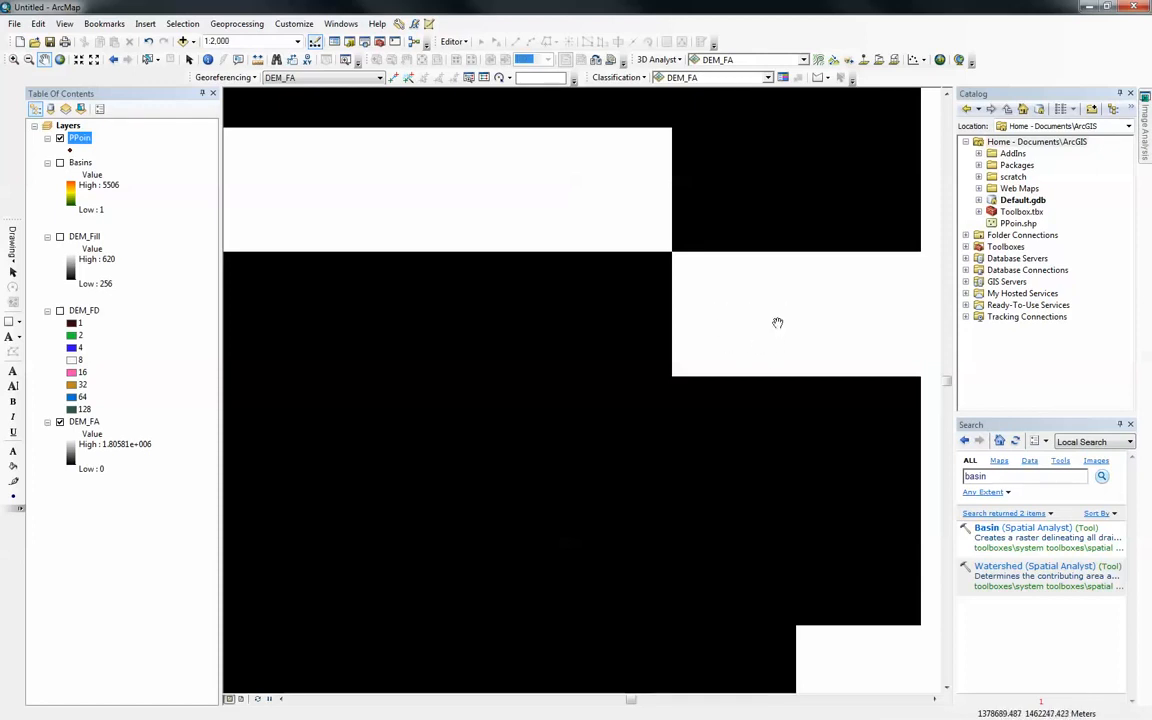
mouse_move(490, 104)
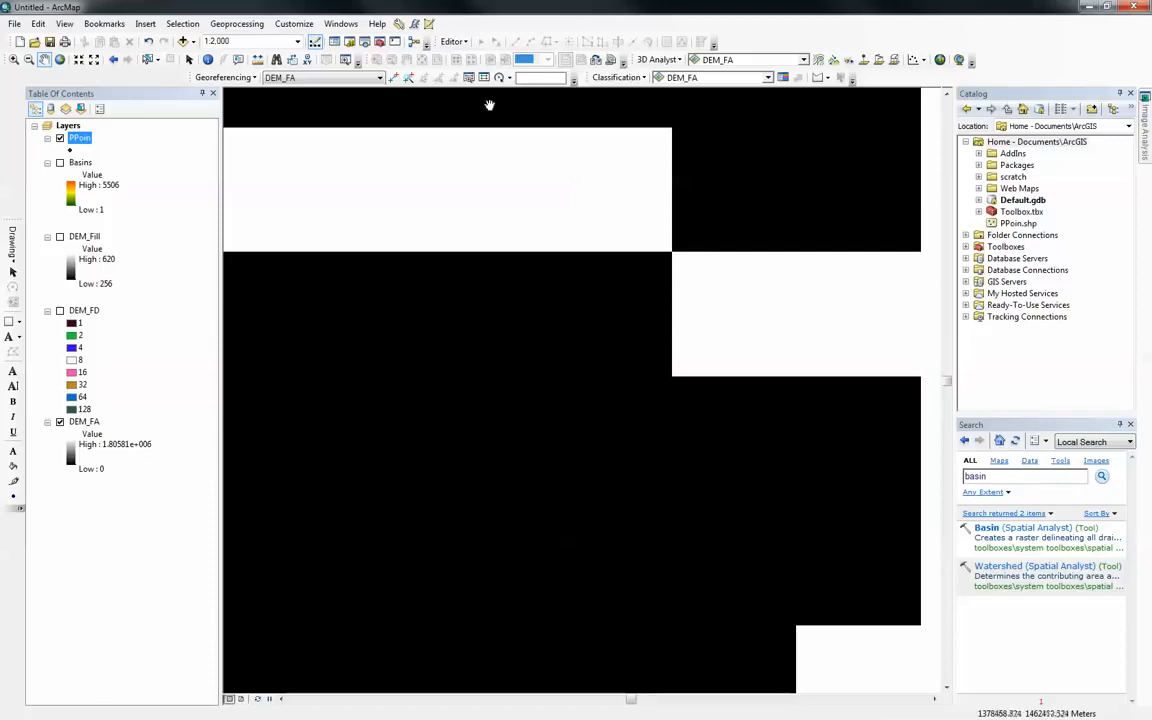
Step: Start an edit session on the PPoin pour point layer
click(452, 40)
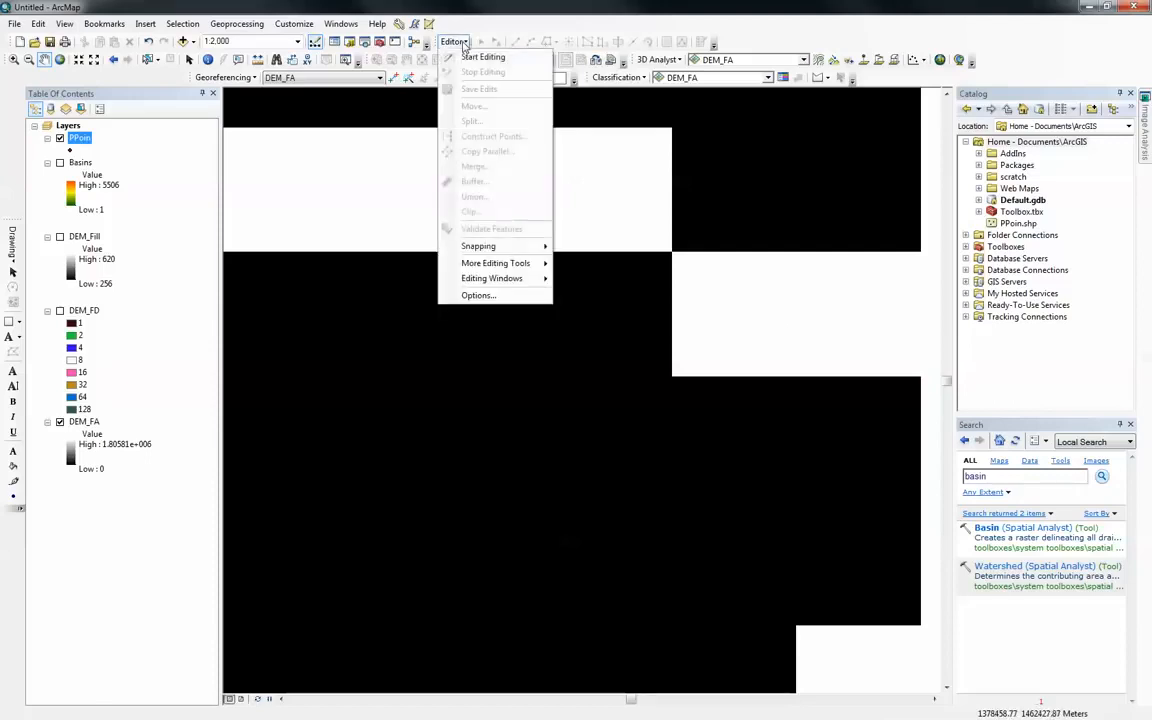
click(452, 40)
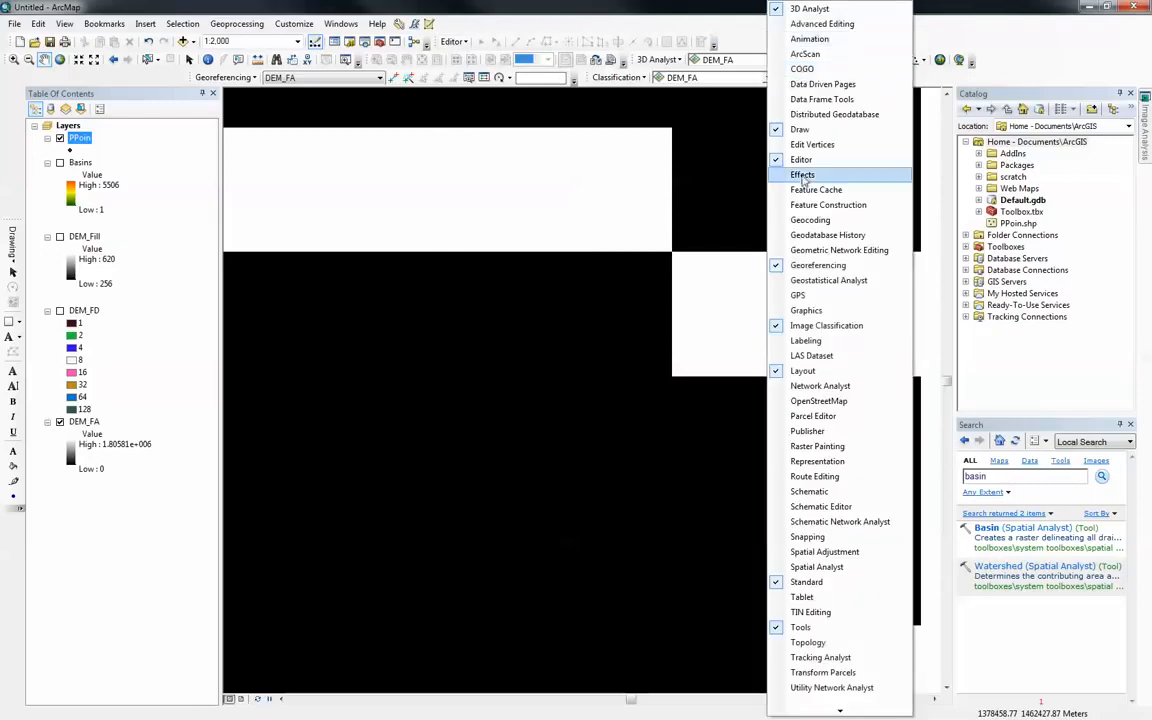
click(804, 176)
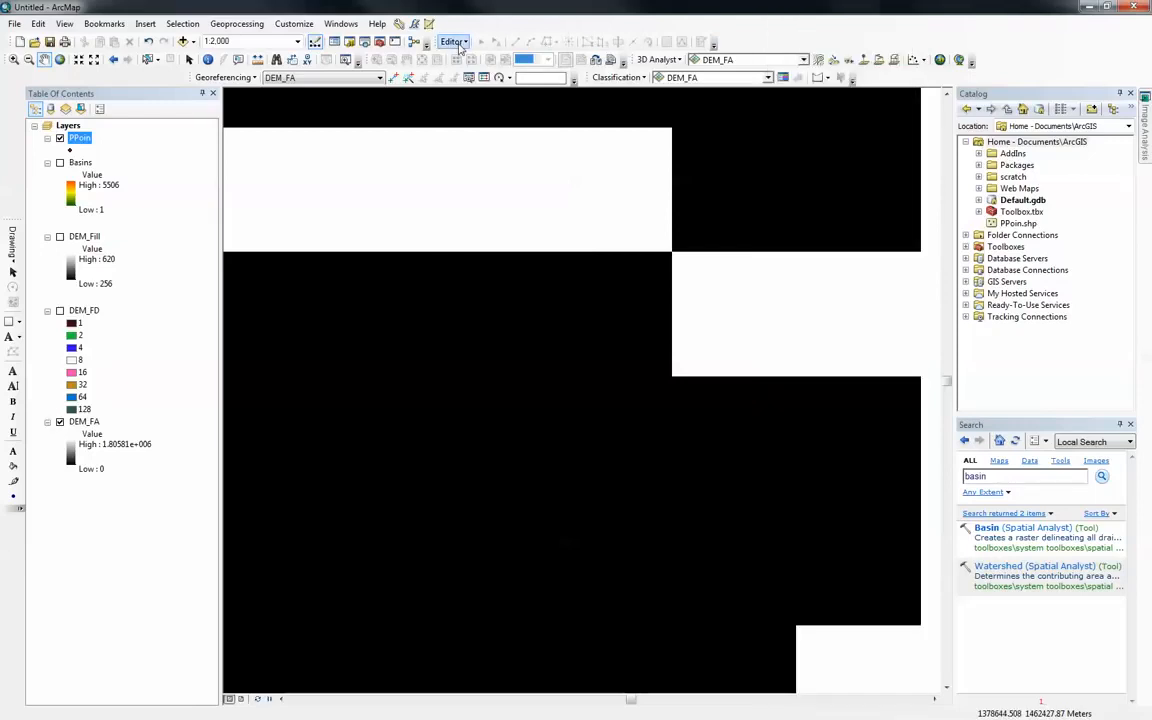
click(452, 40)
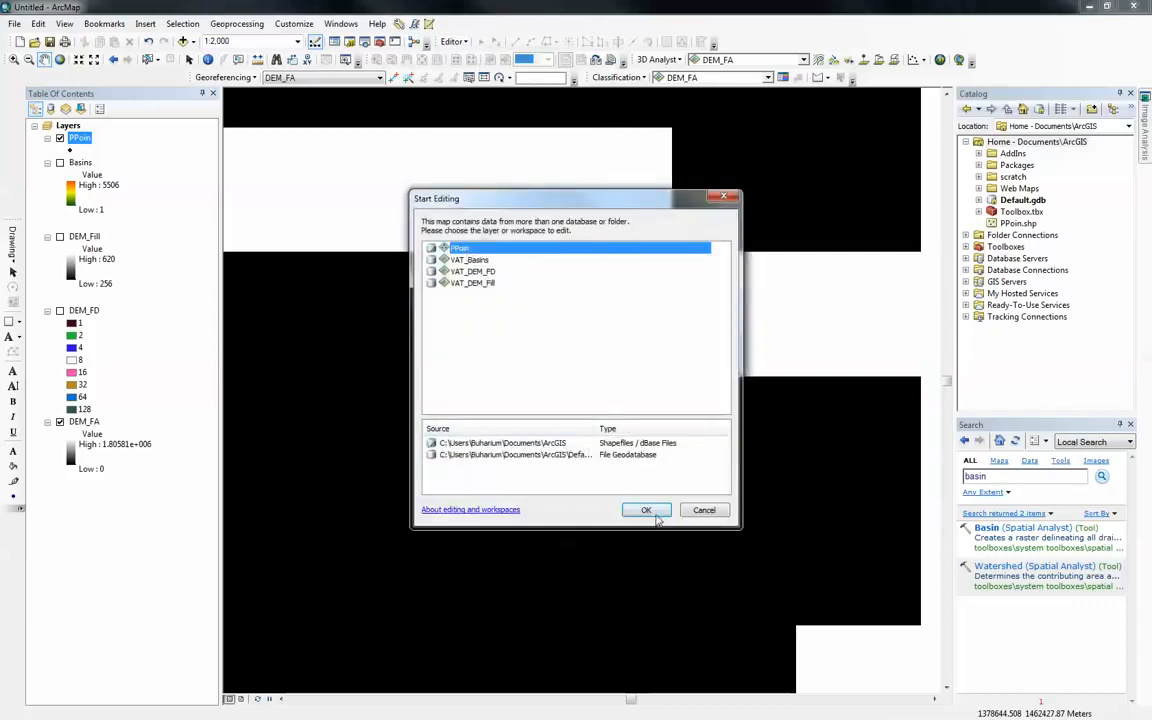
click(646, 510)
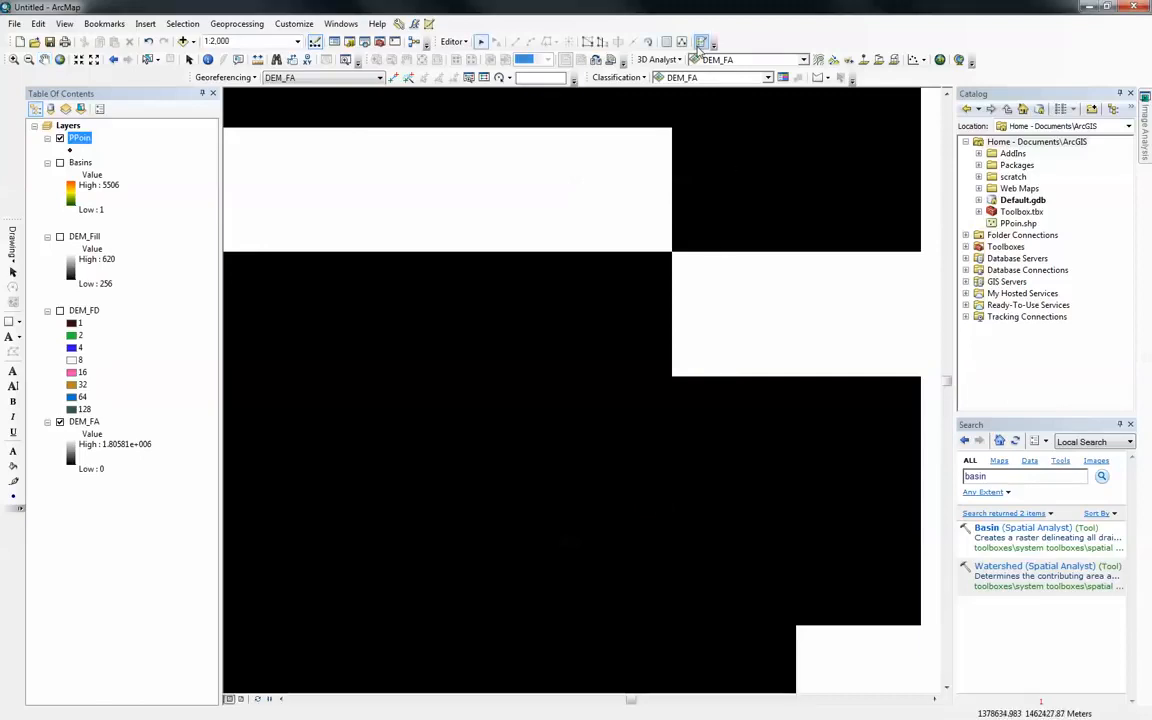
Step: Using the PPoin feature template, place a pour point on the highest flow-accumulation pixel
click(700, 42)
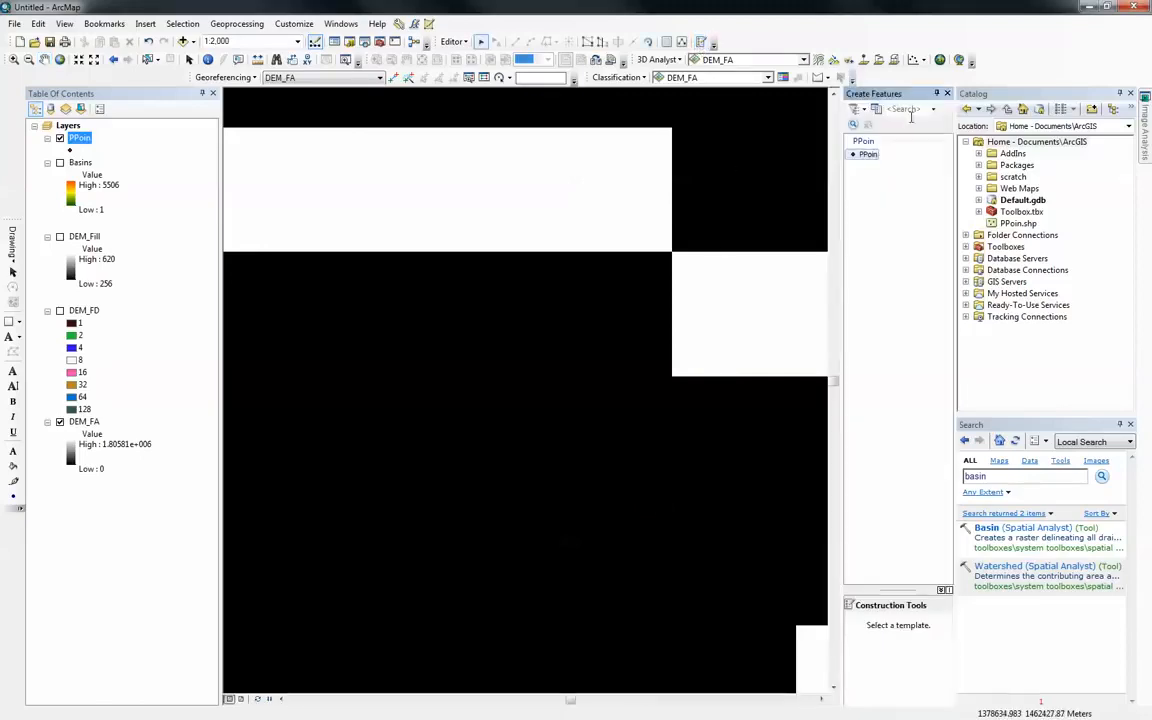
click(868, 154)
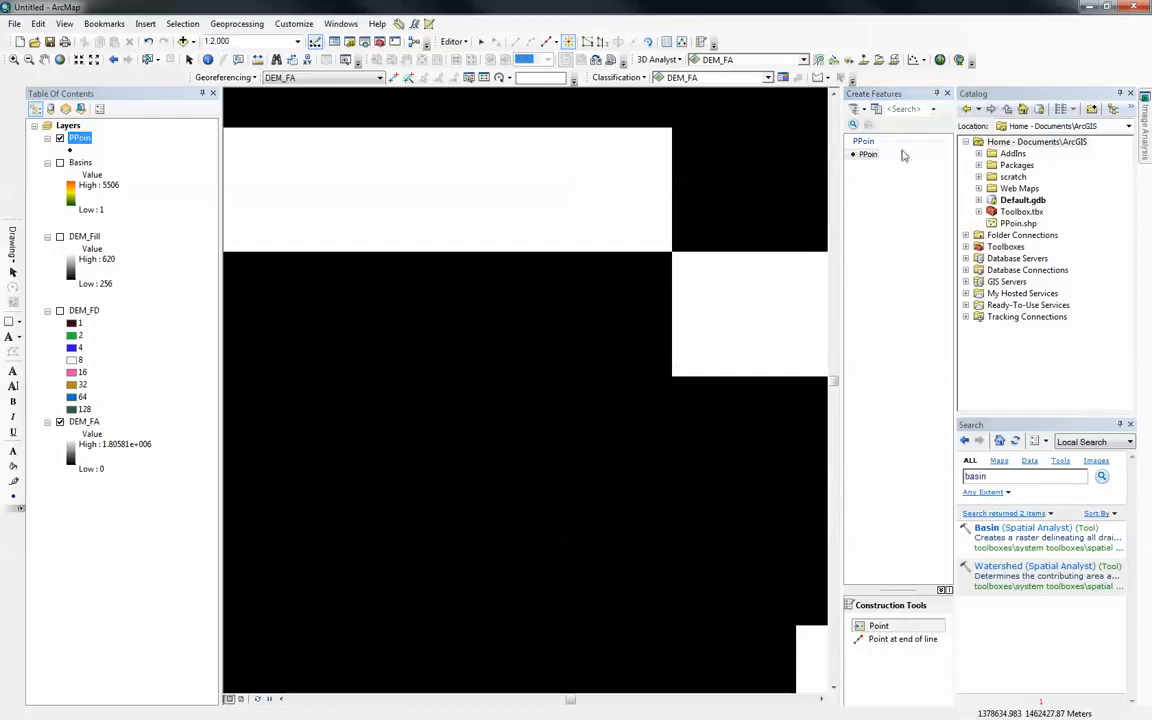
click(946, 94)
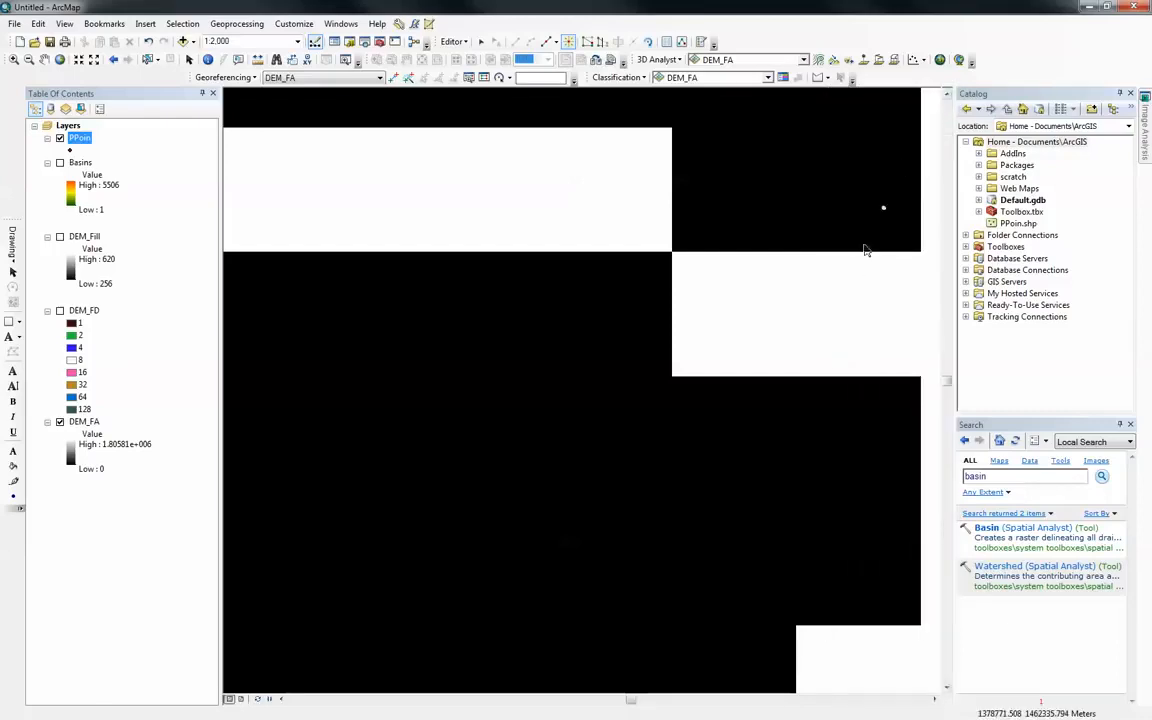
mouse_move(830, 324)
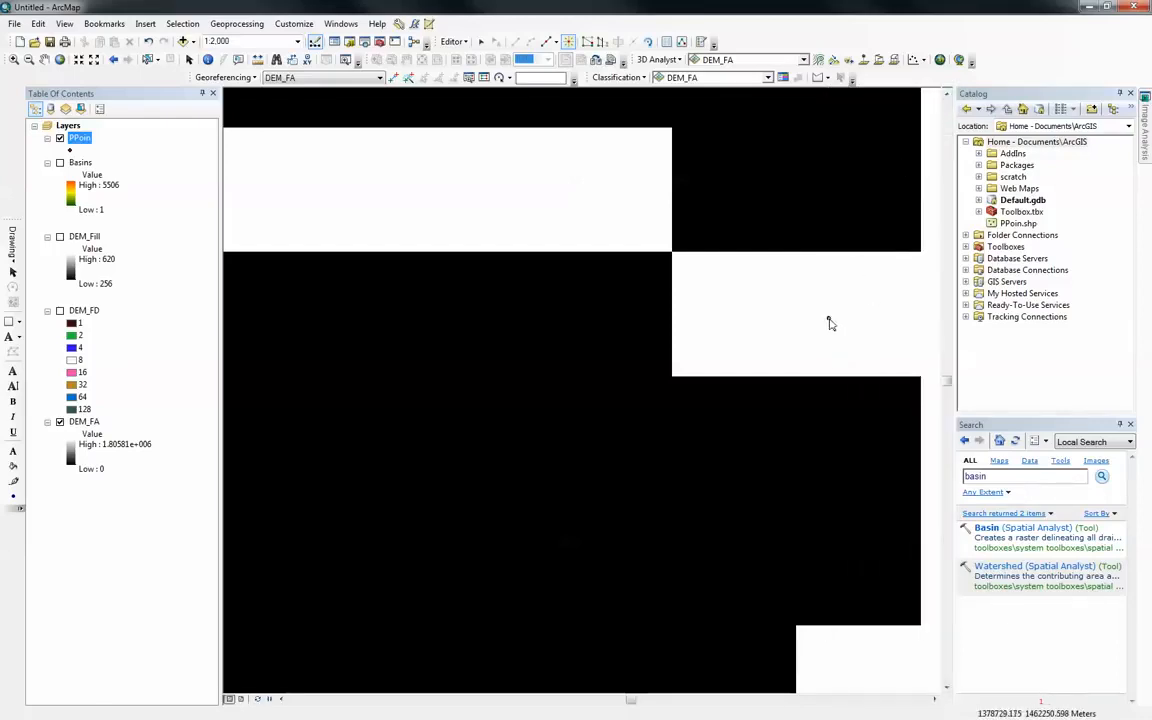
click(836, 320)
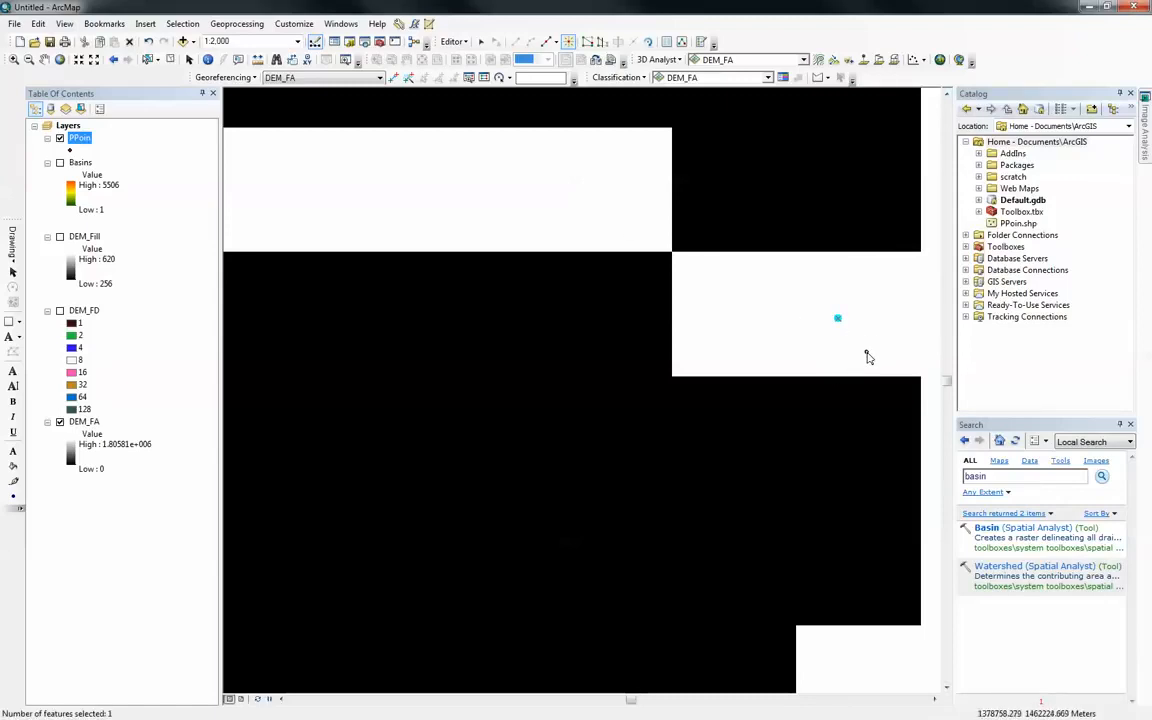
mouse_move(838, 320)
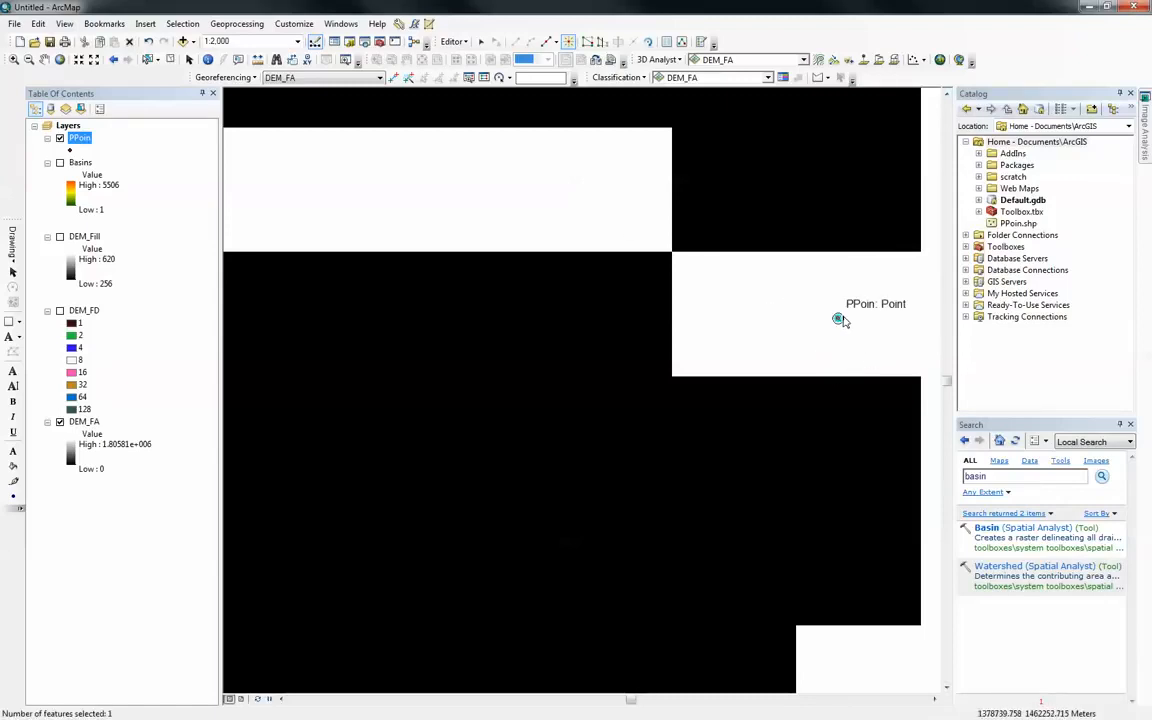
Step: Stop editing and save the new pour point to the layer
click(452, 40)
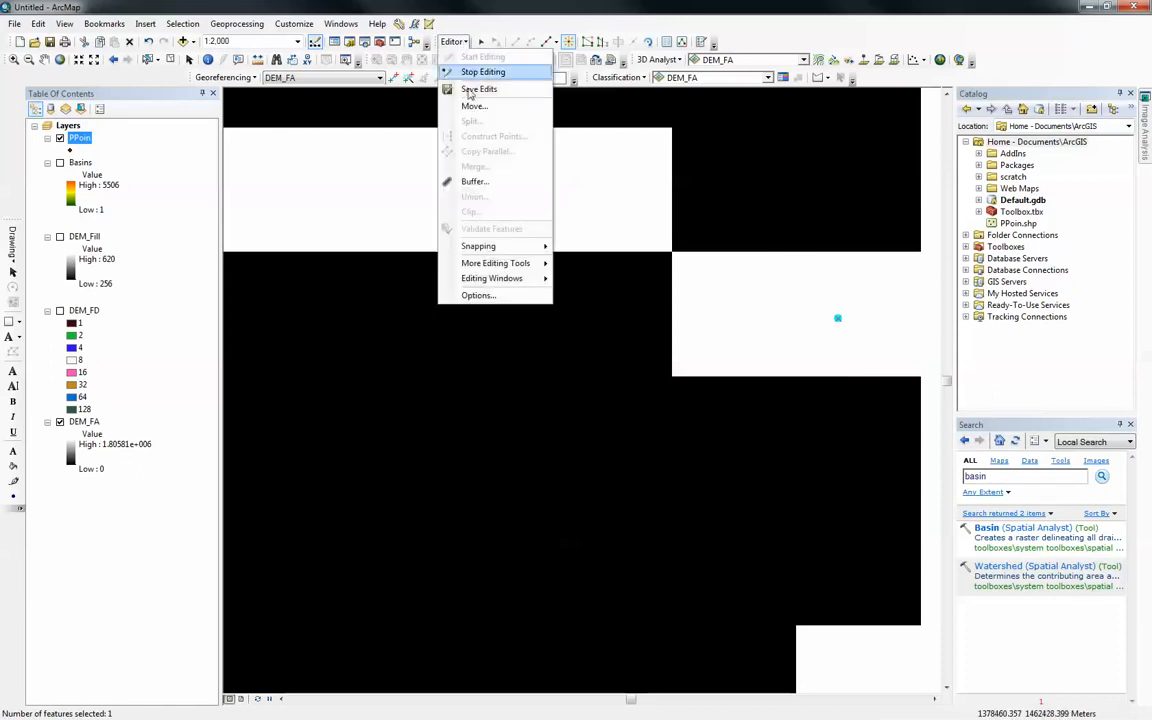
click(484, 72)
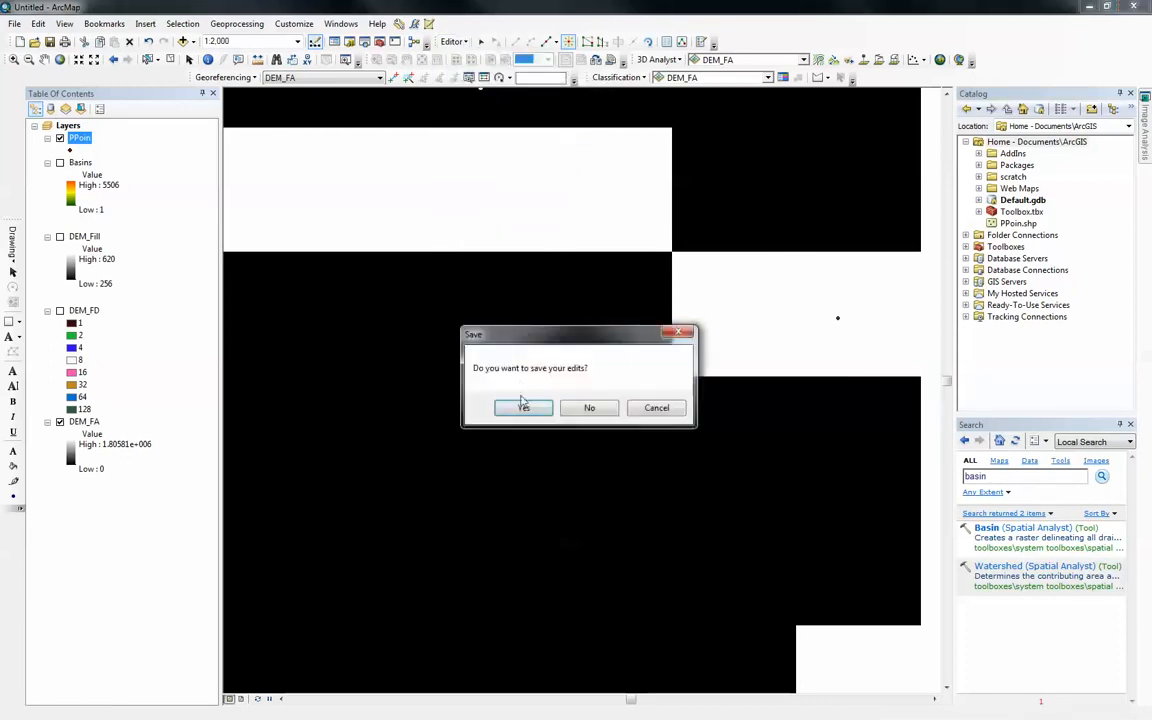
click(520, 408)
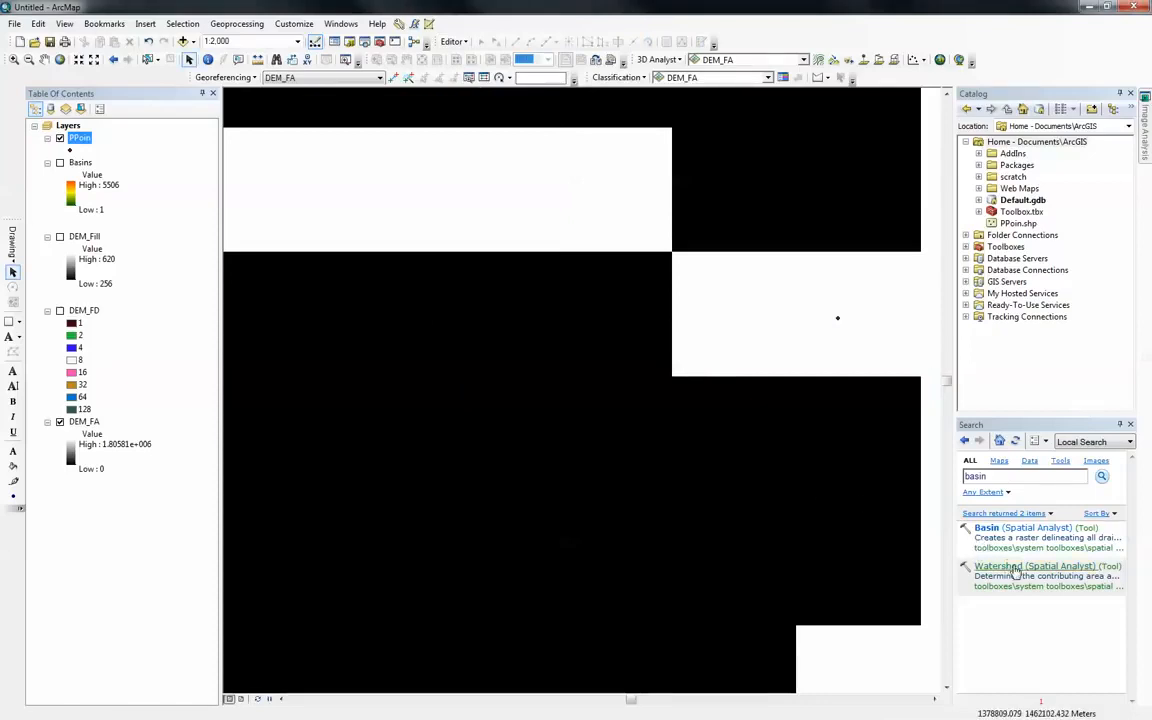
Step: Run the Watershed tool with DEM_FD and PPoin, writing output Default.gdb\Watershed
double_click(1036, 566)
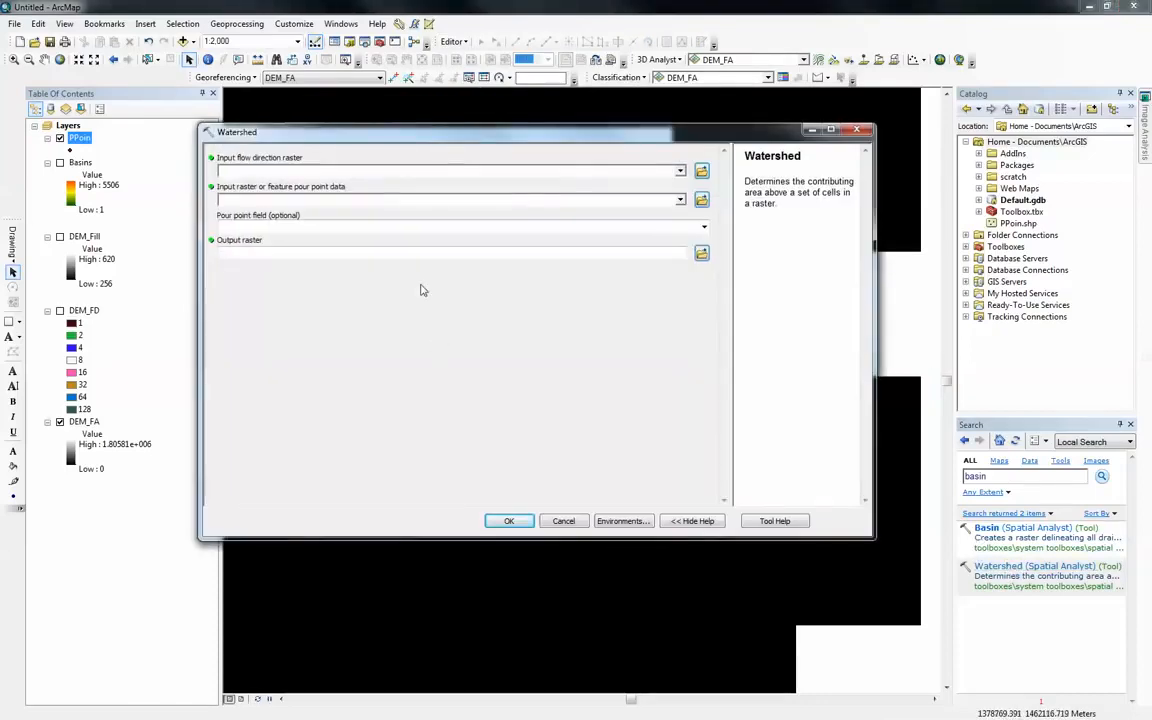
mouse_move(232, 206)
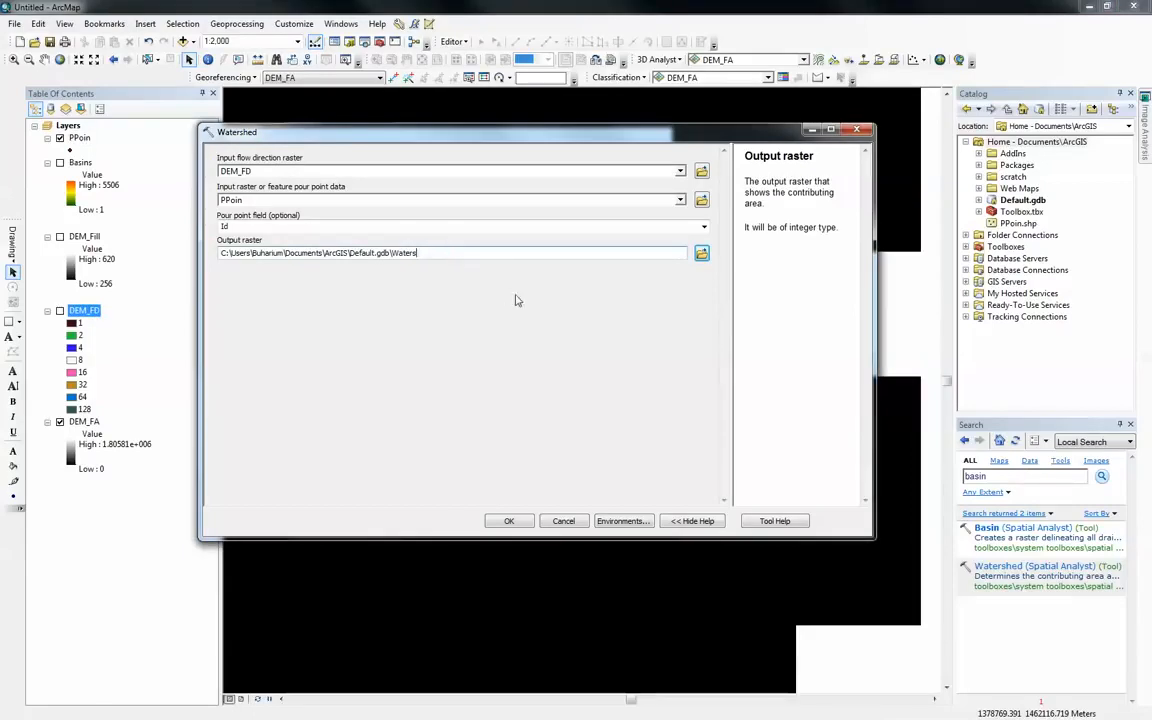
text(hed)
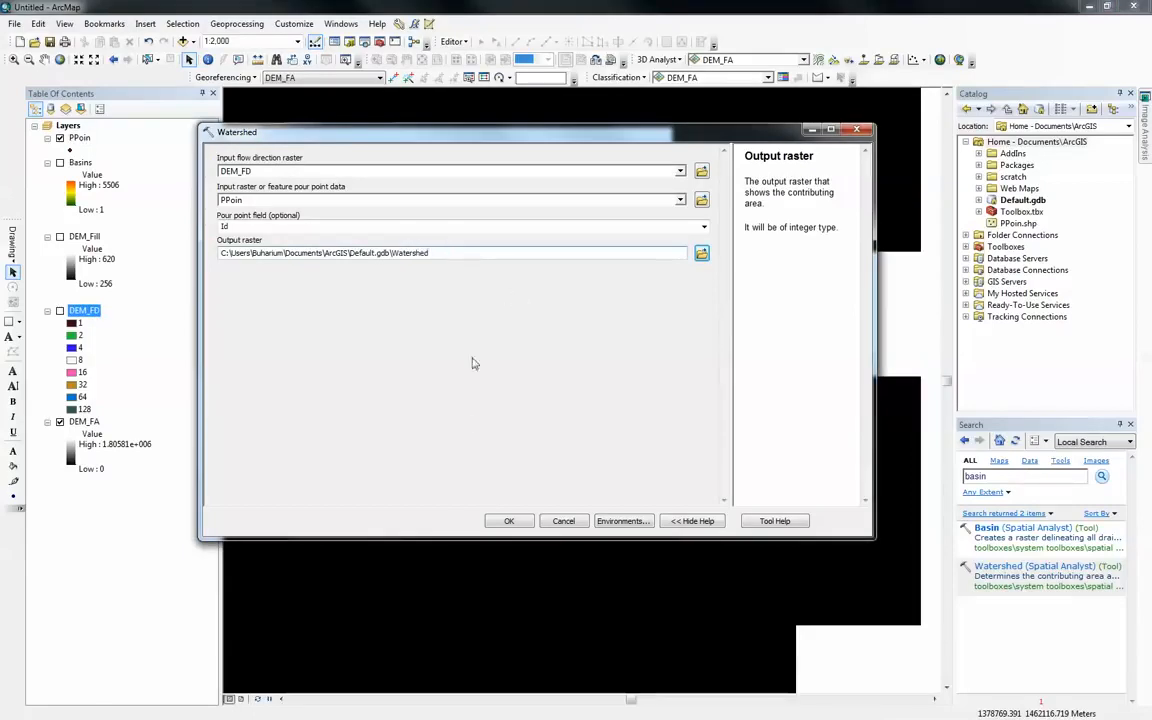
click(508, 520)
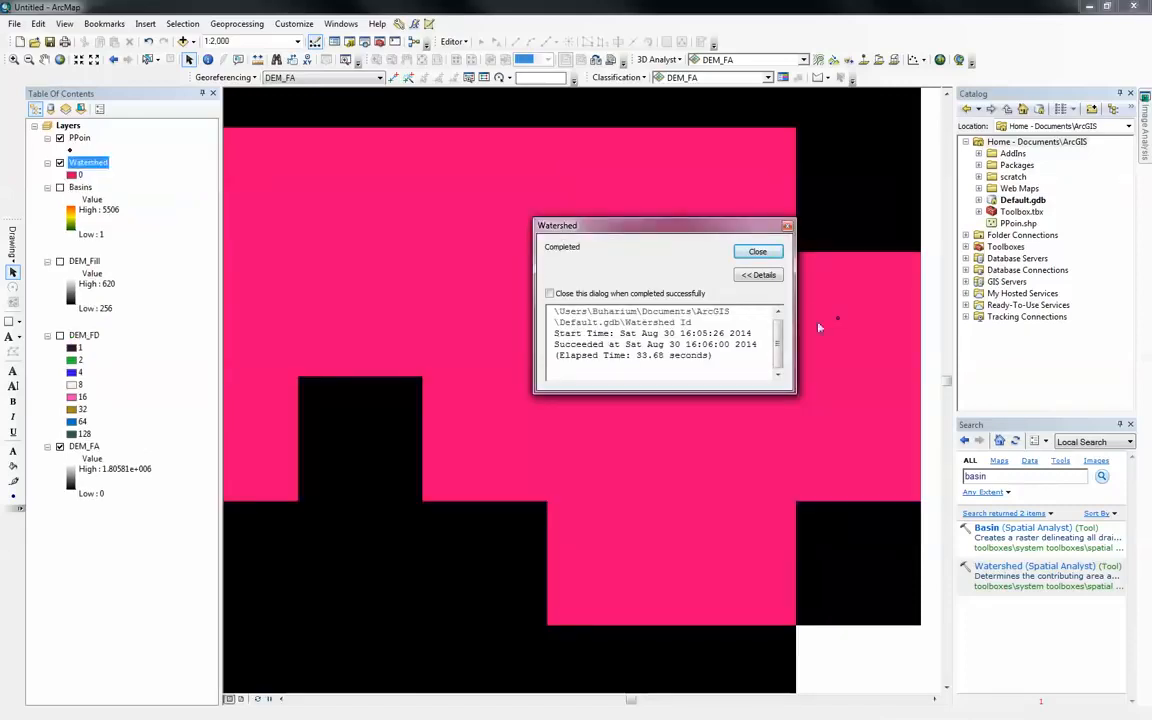
Step: Zoom to full extent, then zoom in on the pink watershed over the black DEM
click(756, 252)
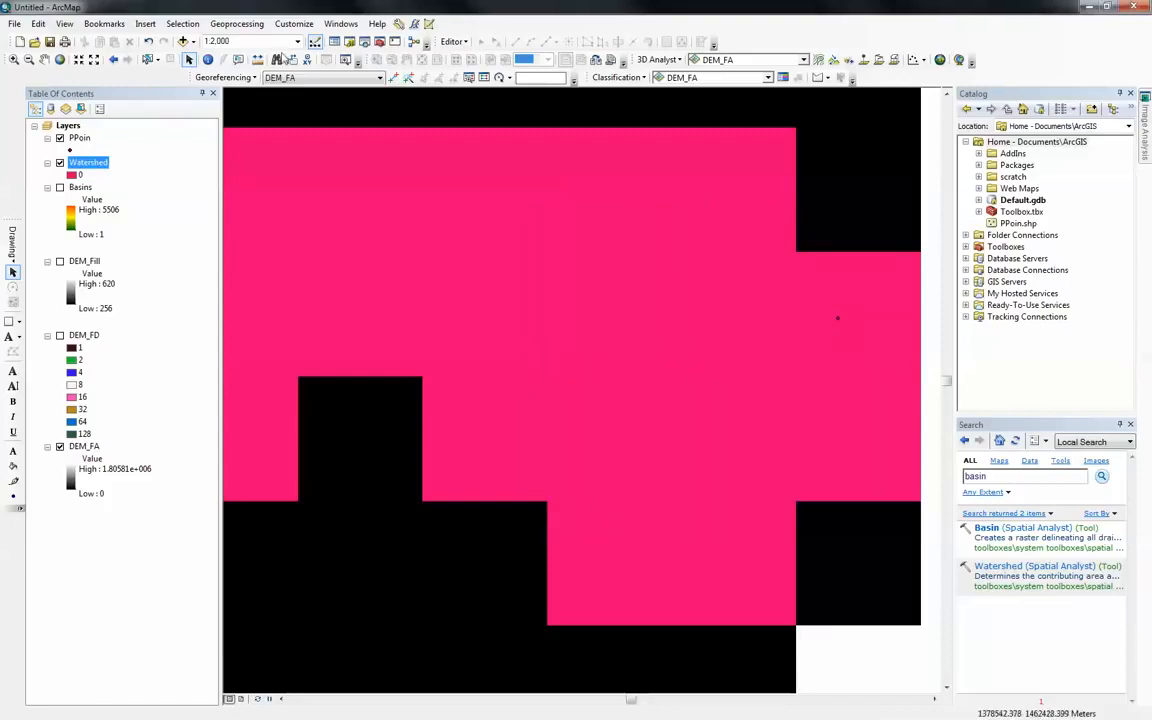
mouse_move(60, 60)
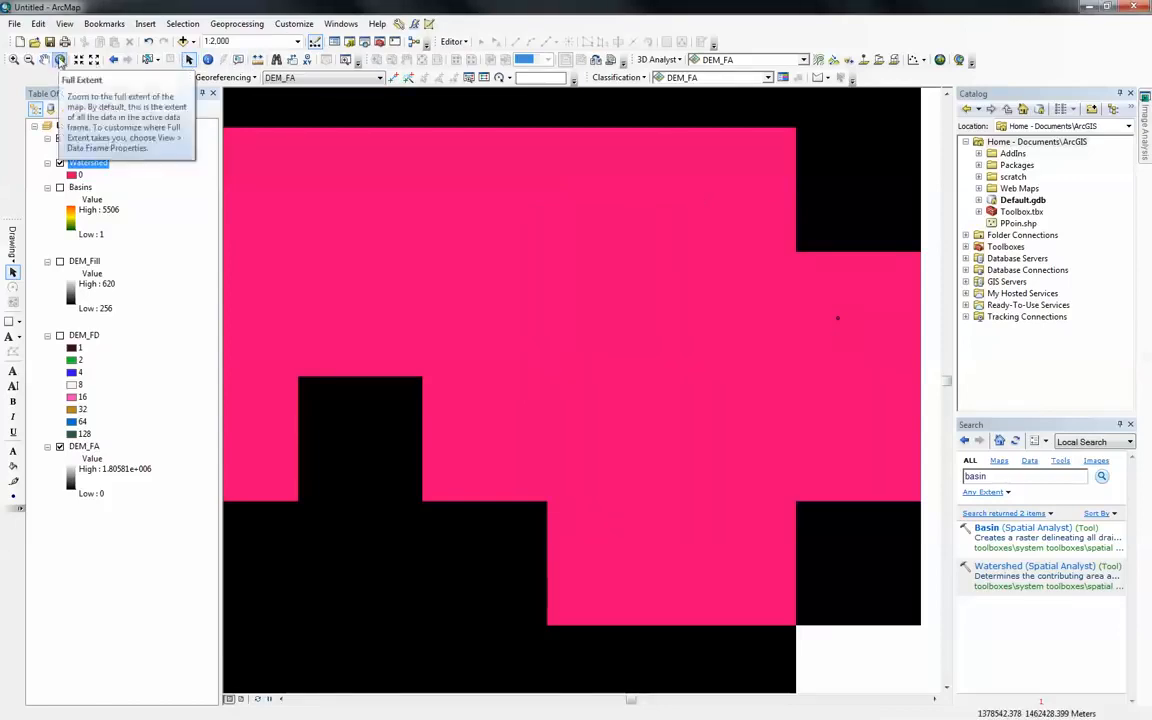
click(60, 56)
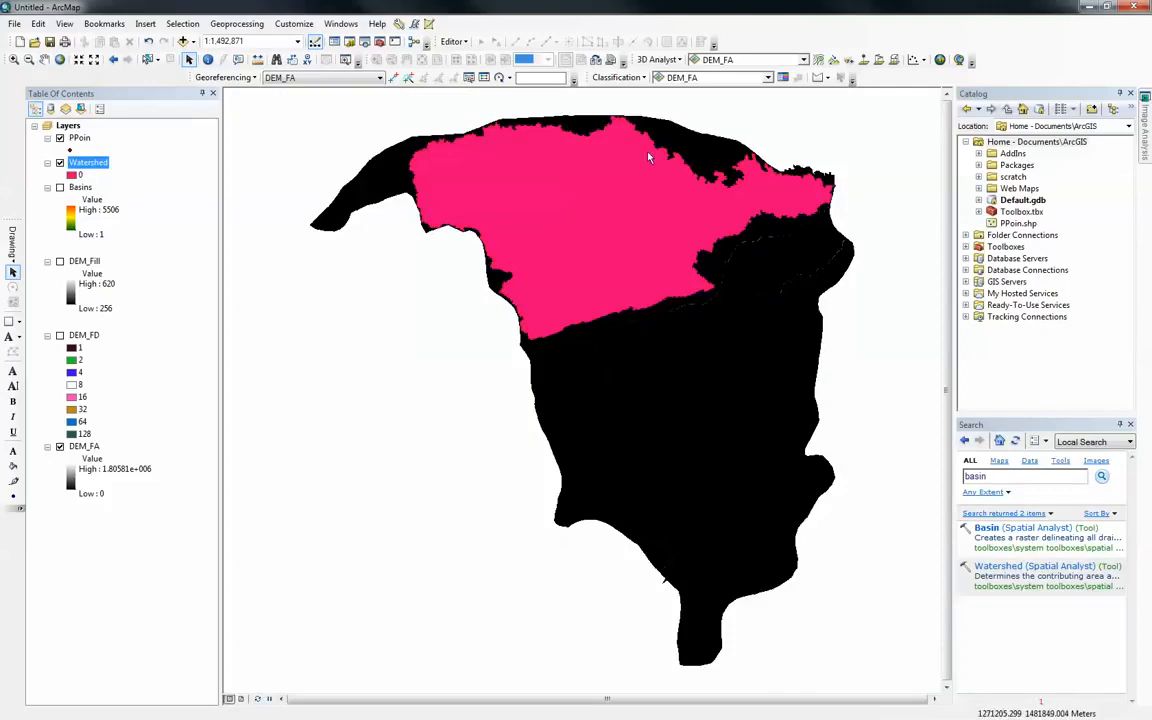
mouse_move(528, 136)
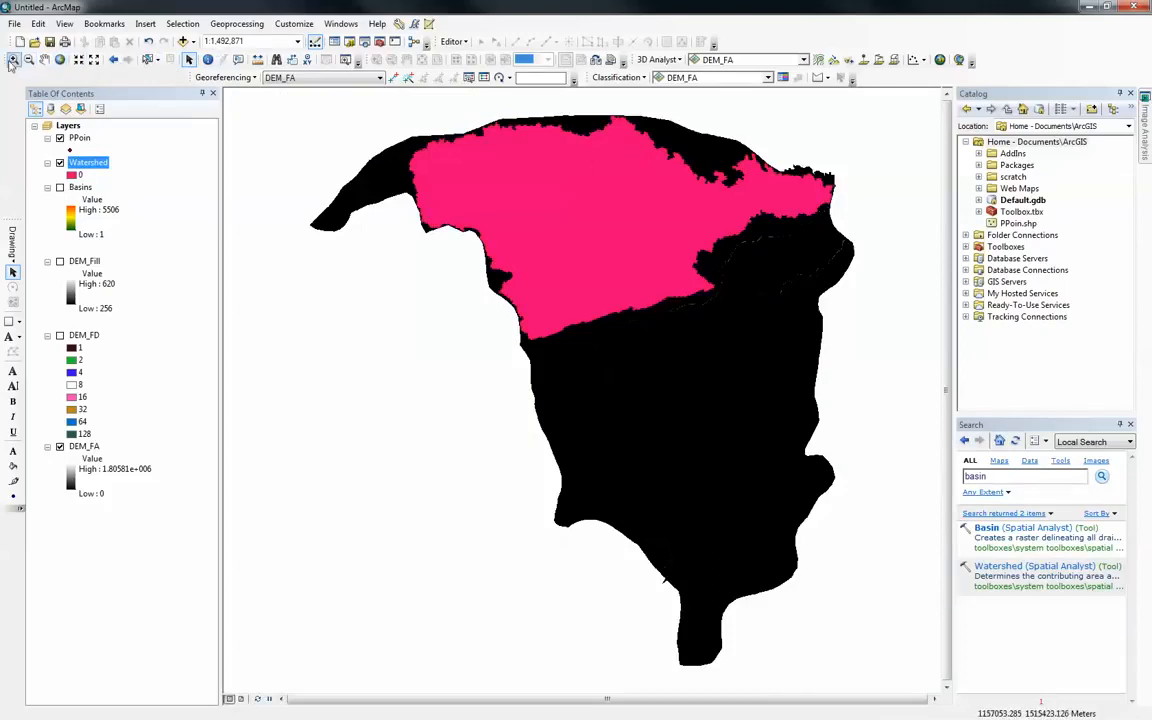
drag(310, 116, 866, 364)
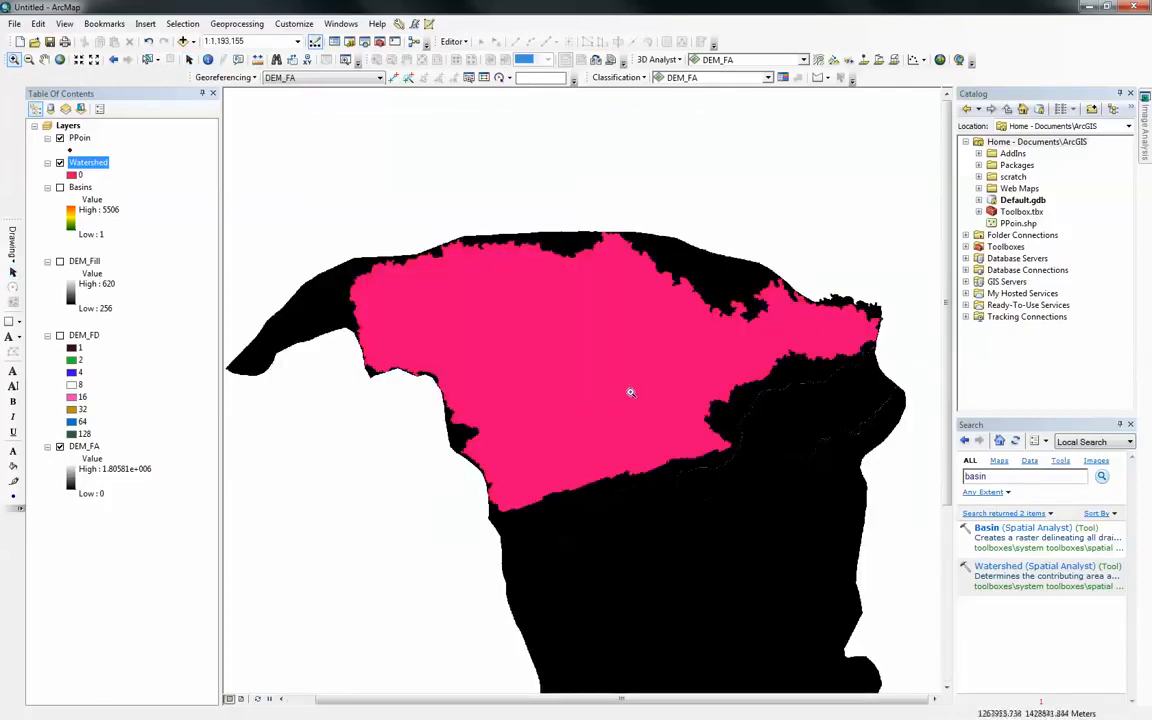
mouse_move(588, 354)
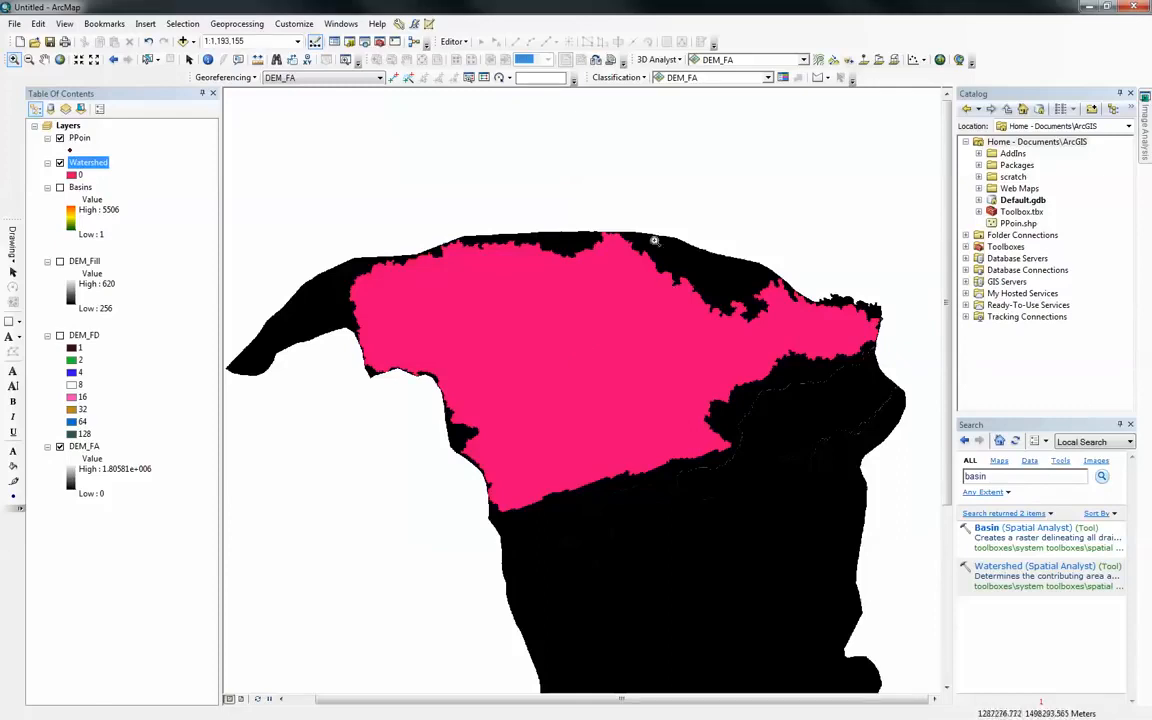
mouse_move(674, 364)
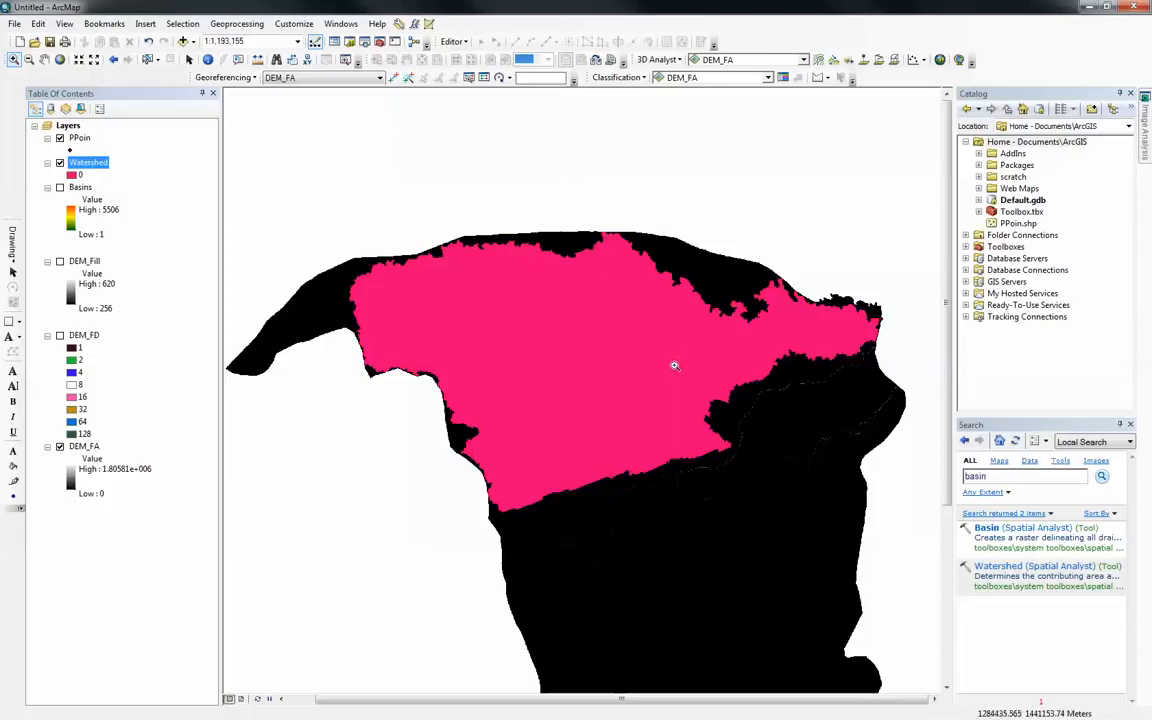
mouse_move(662, 364)
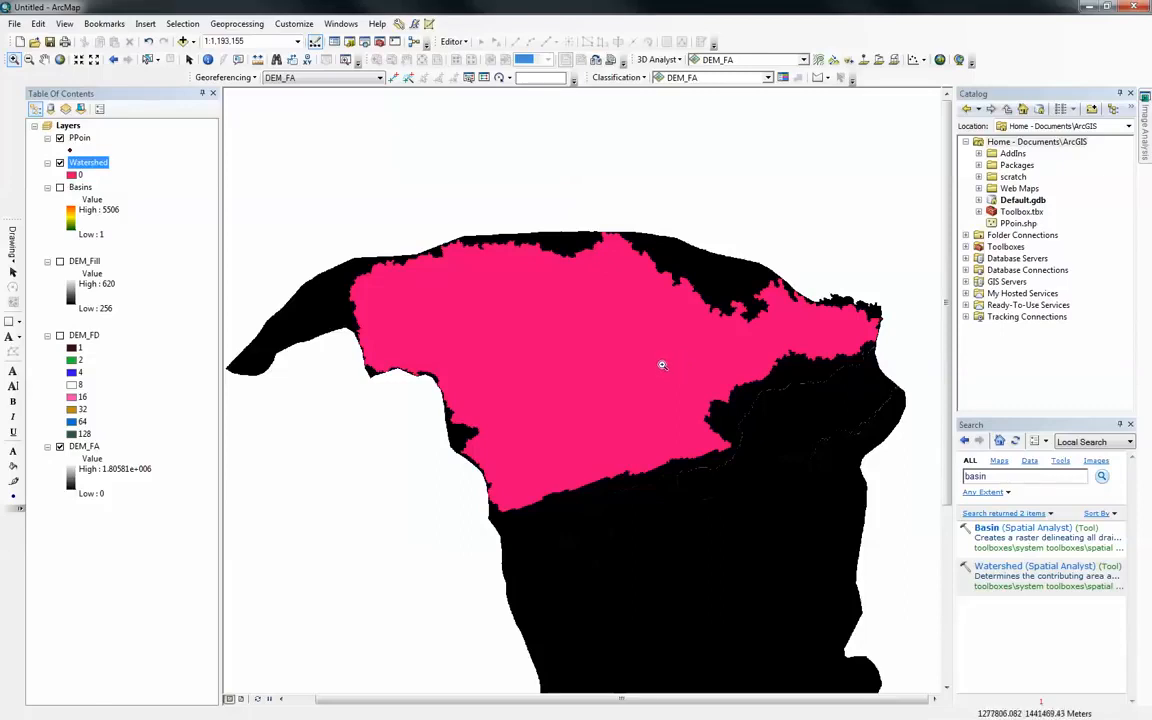